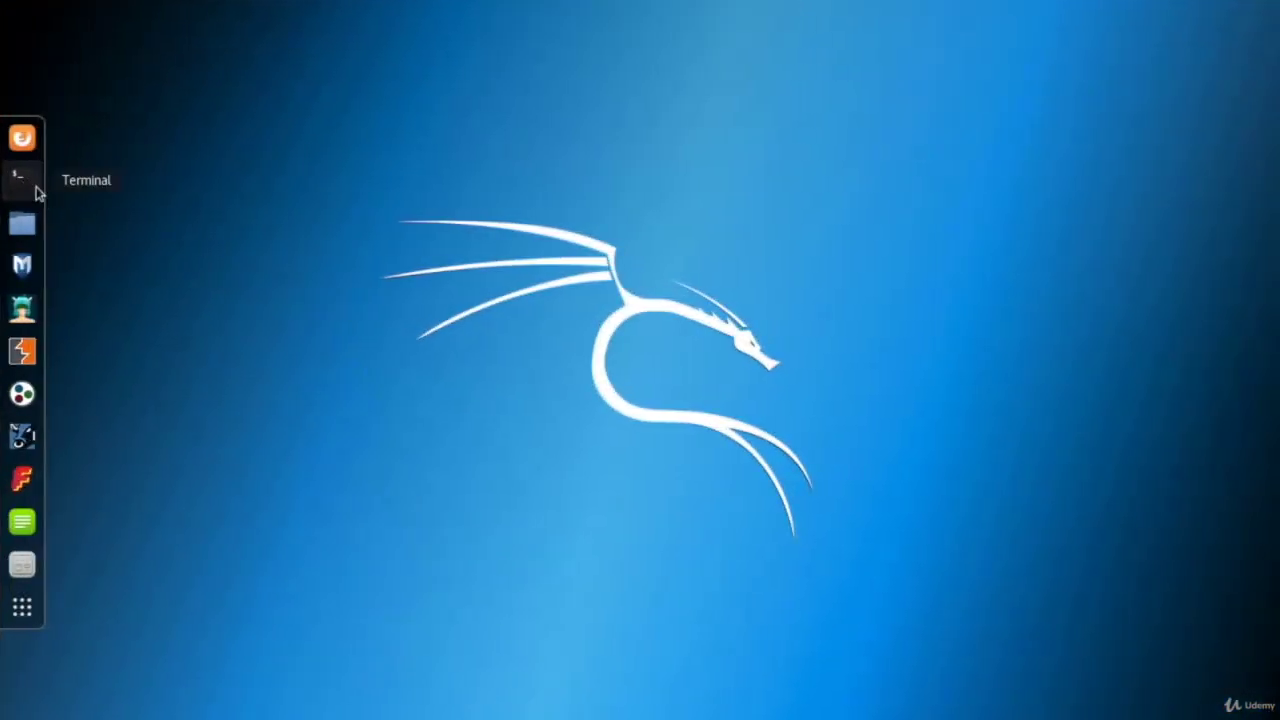
Step: Open a new Terminal window from the dock with a root shell prompt
click(21, 179)
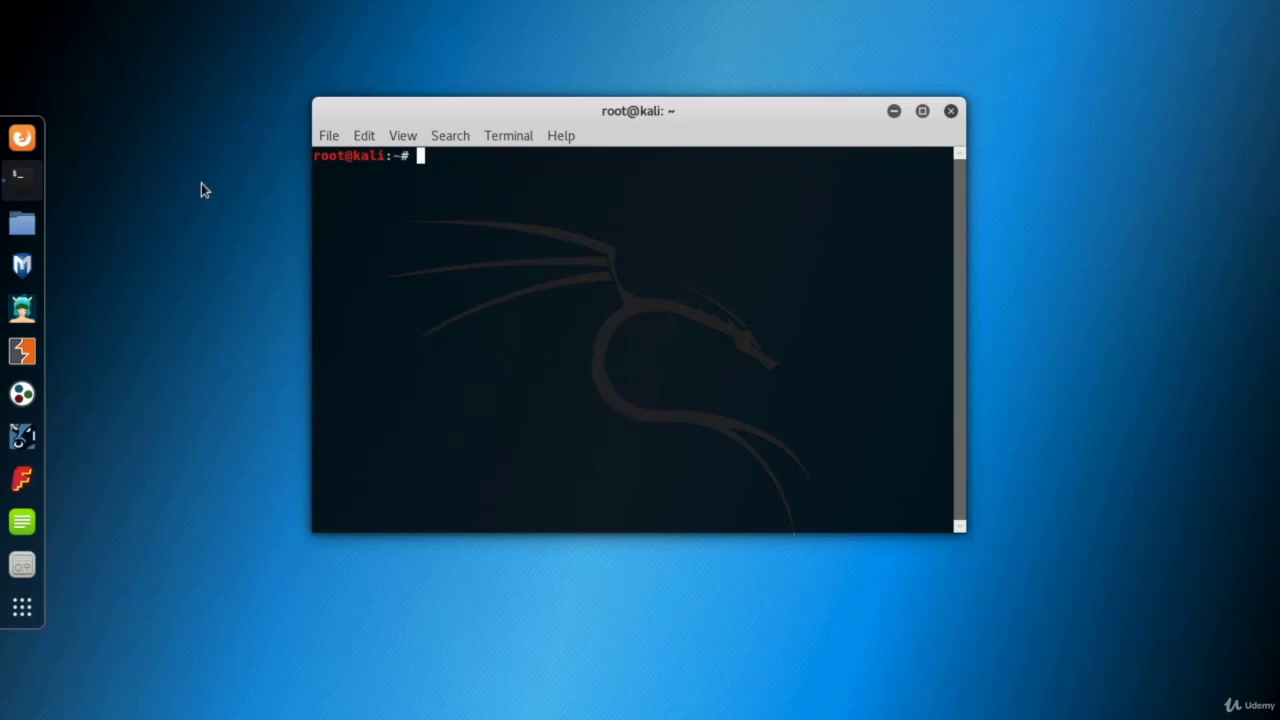
mouse_move(698, 527)
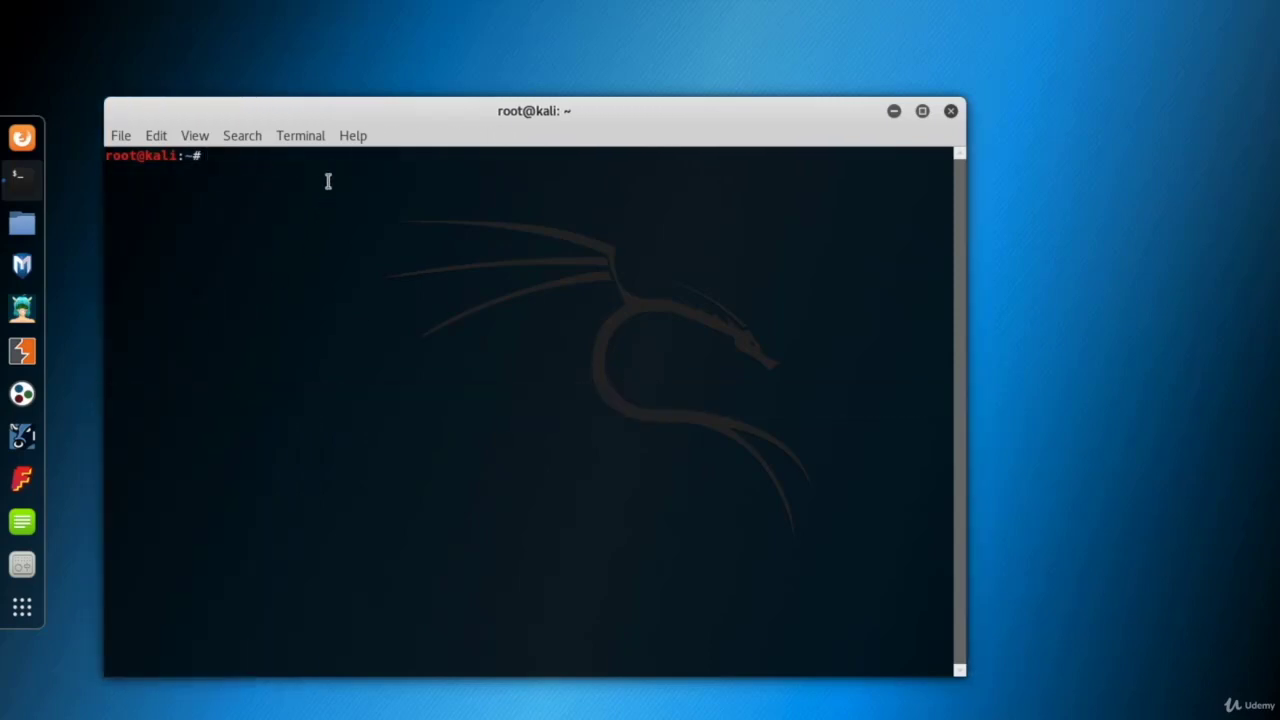
text(hping3)
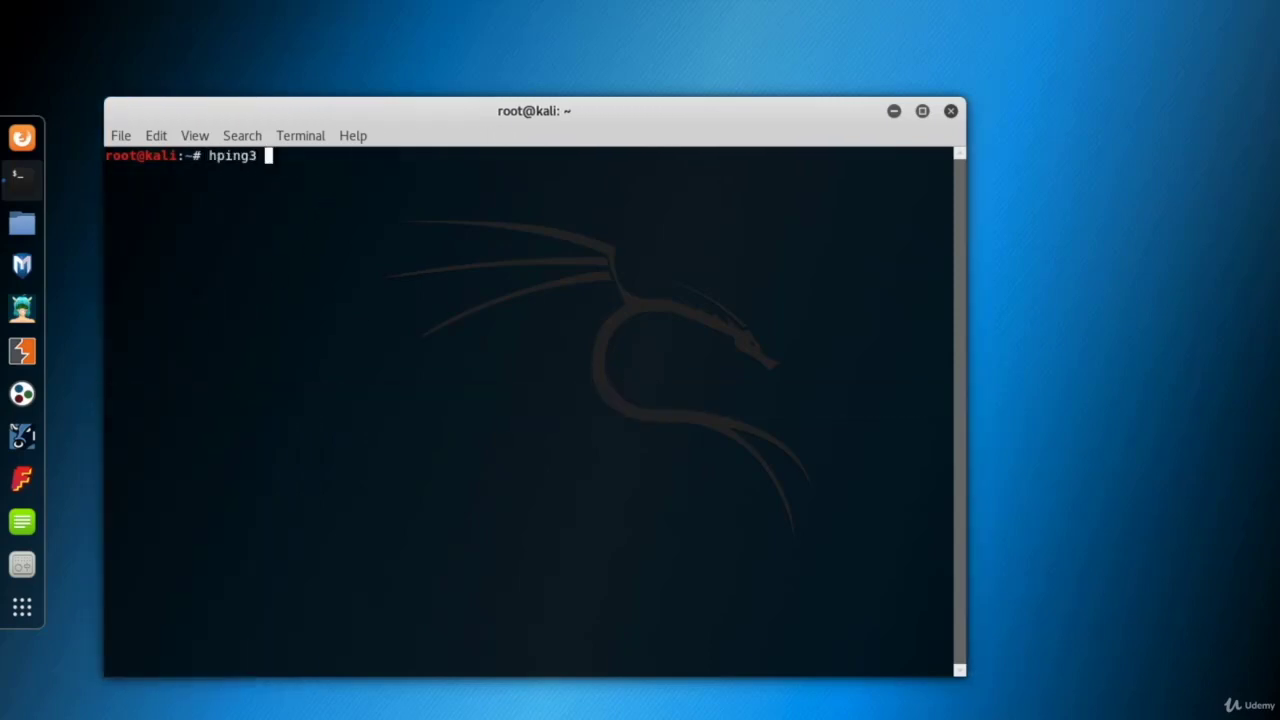
key(Return)
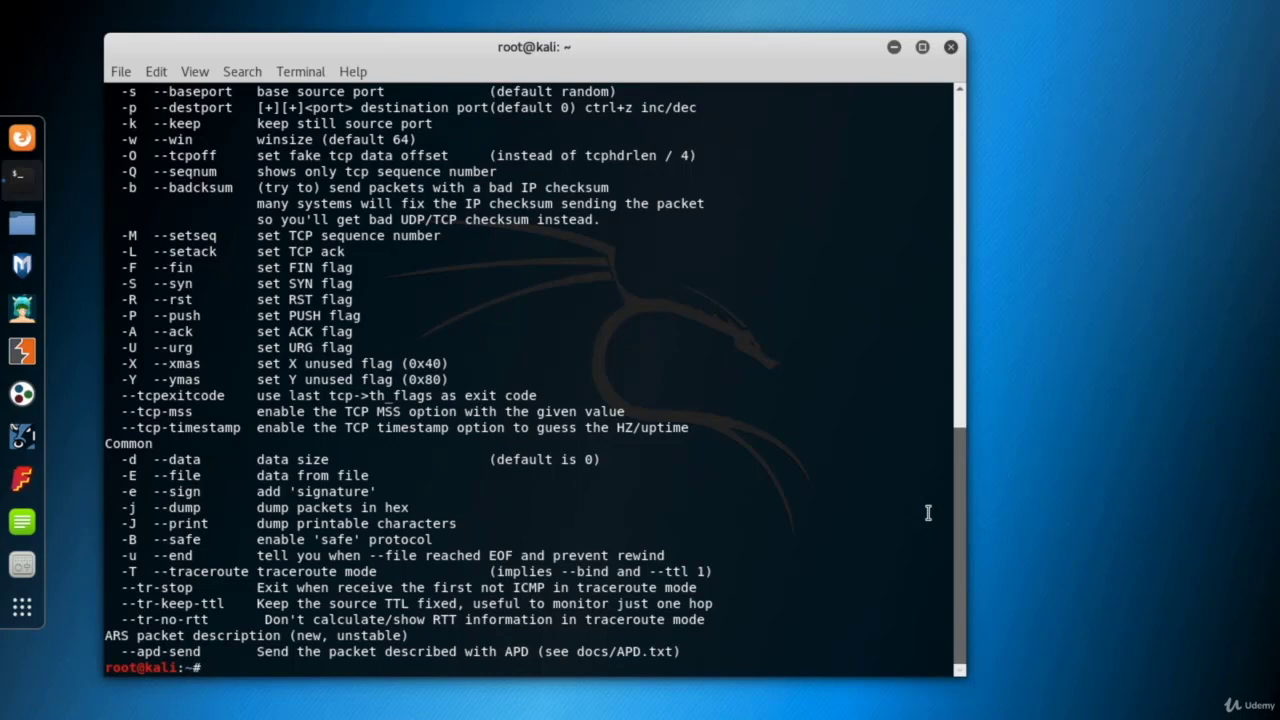
scroll(up, 3)
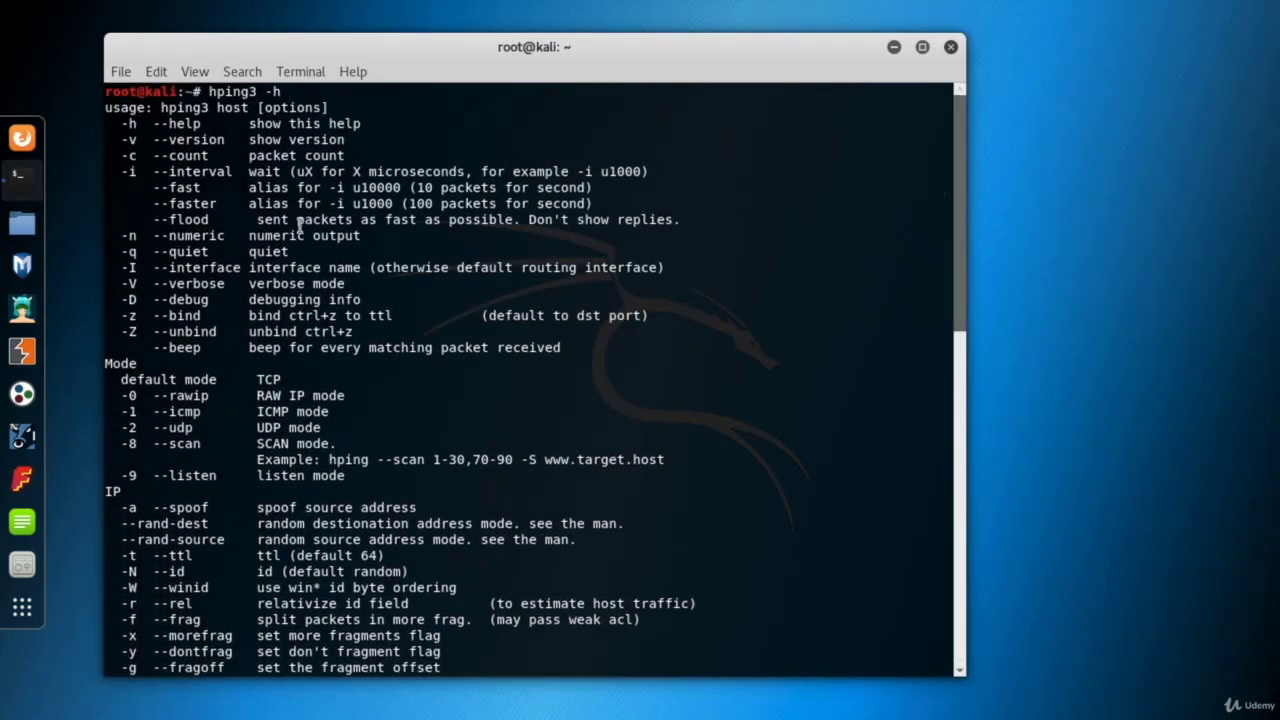
double_click(118, 363)
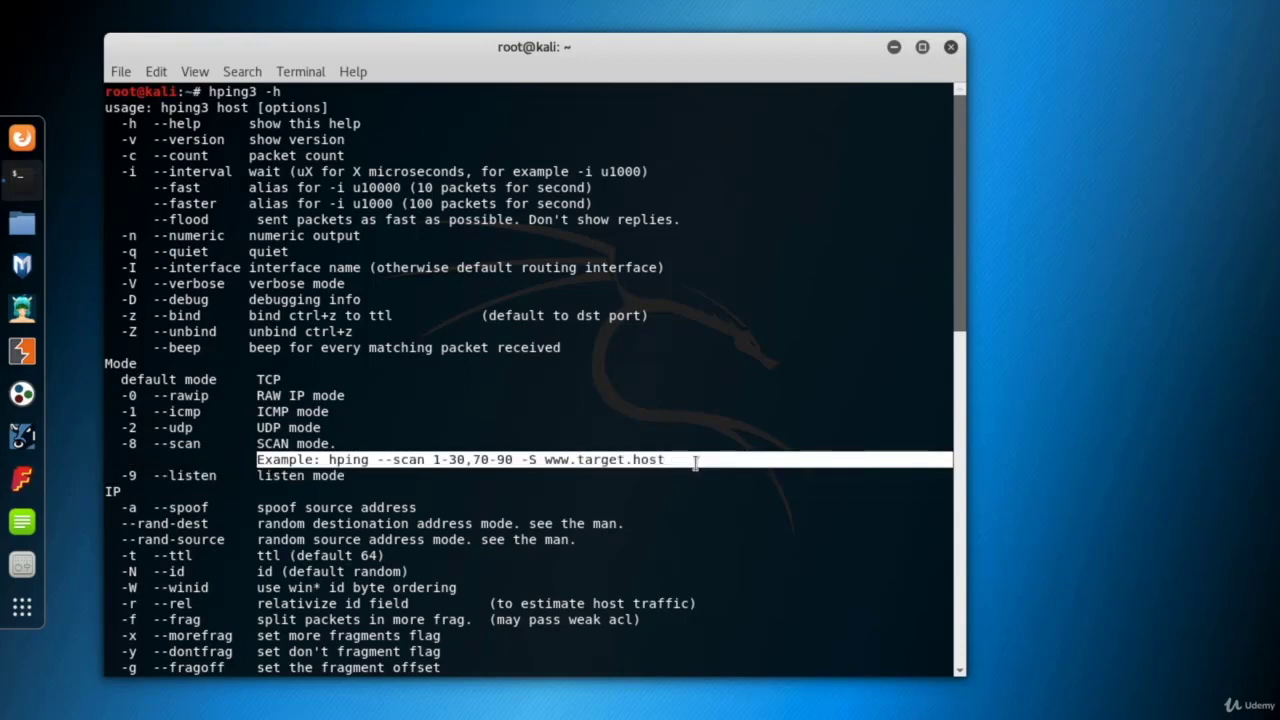
scroll(down, 3)
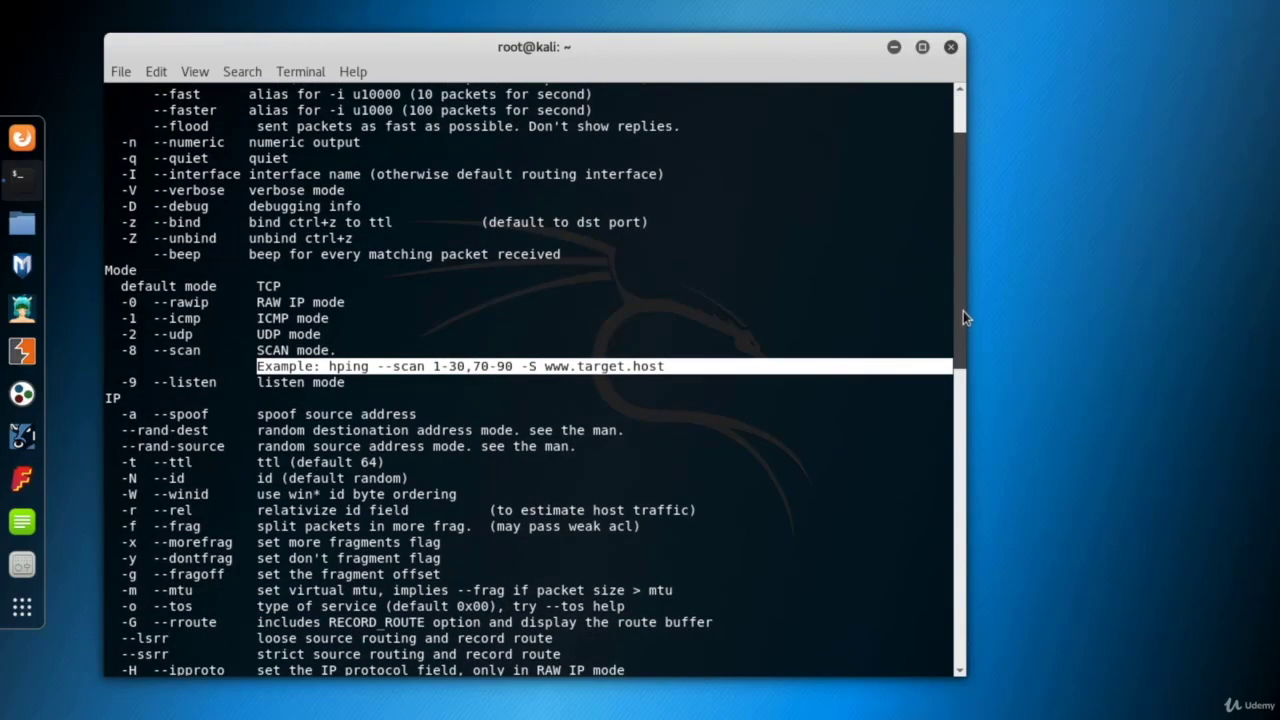
scroll(down, 3)
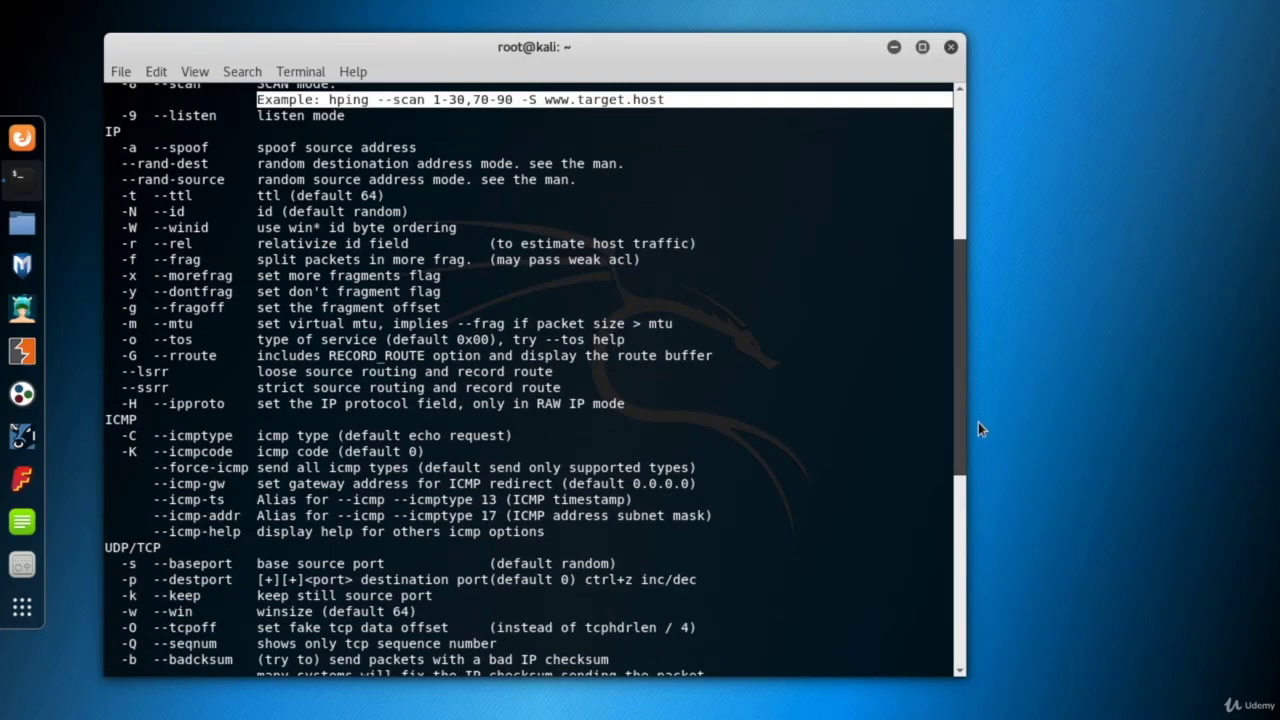
scroll(down, 3)
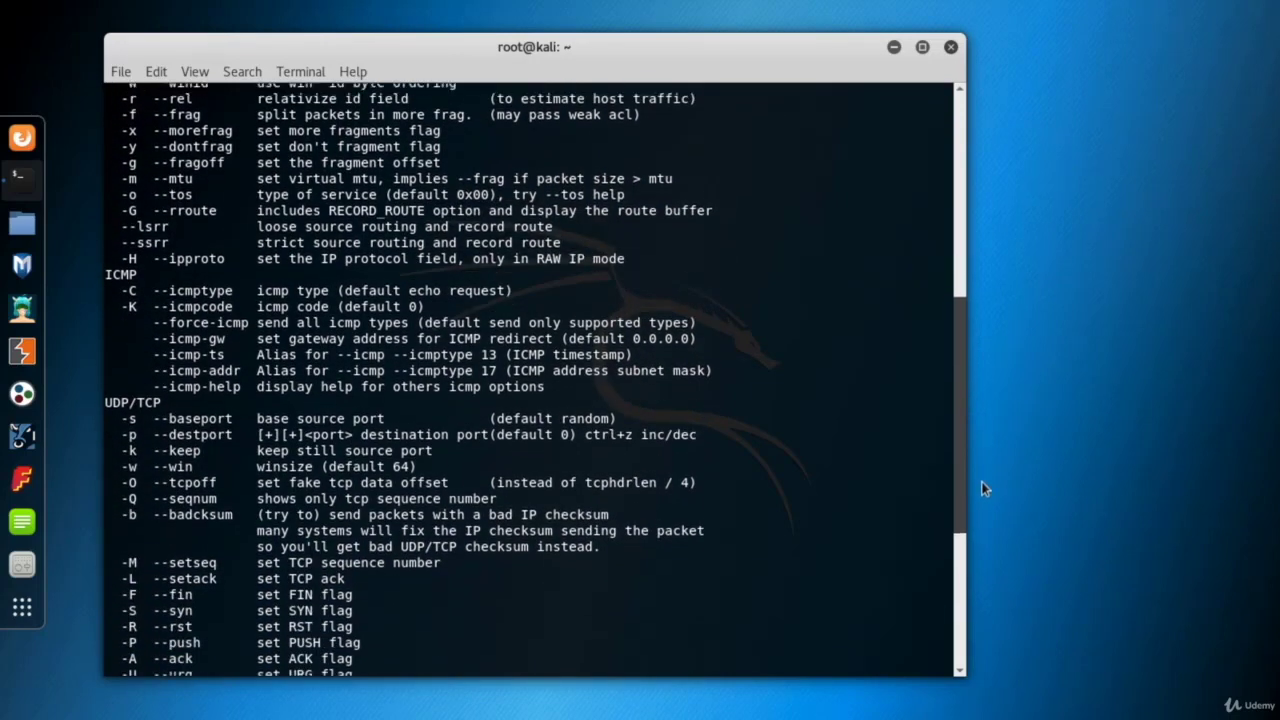
scroll(down, 3)
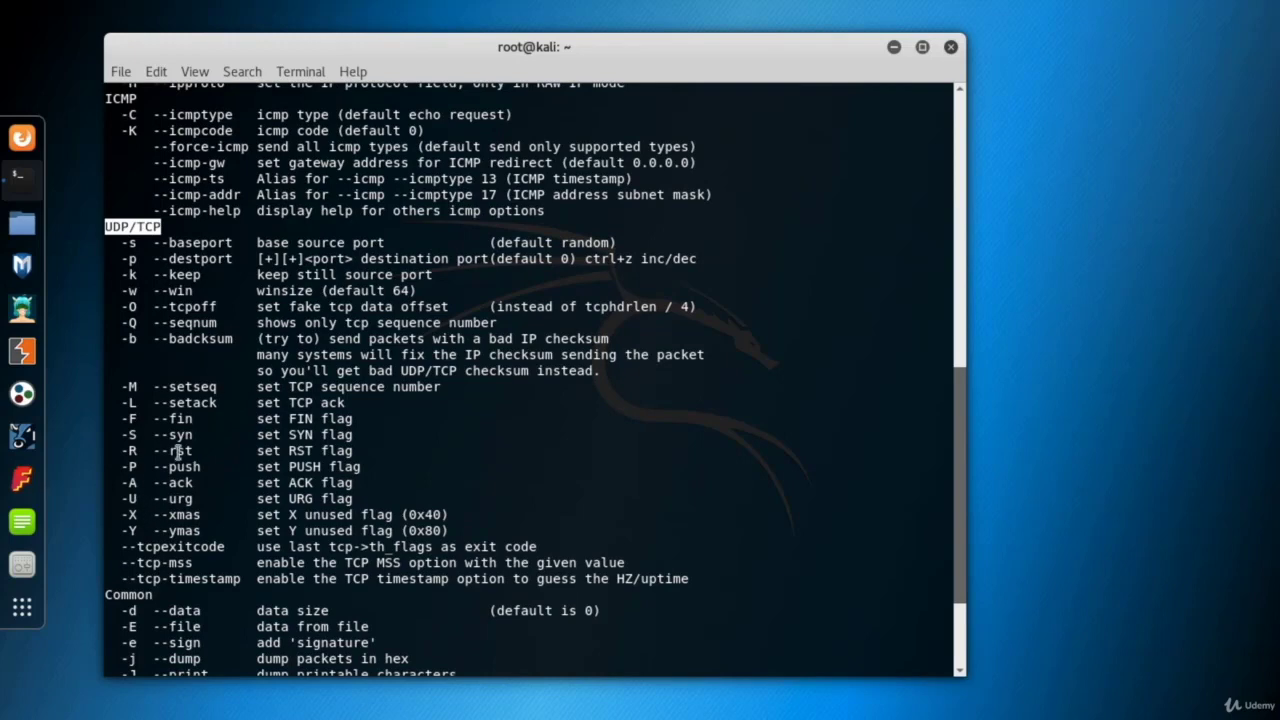
drag(130, 387, 440, 498)
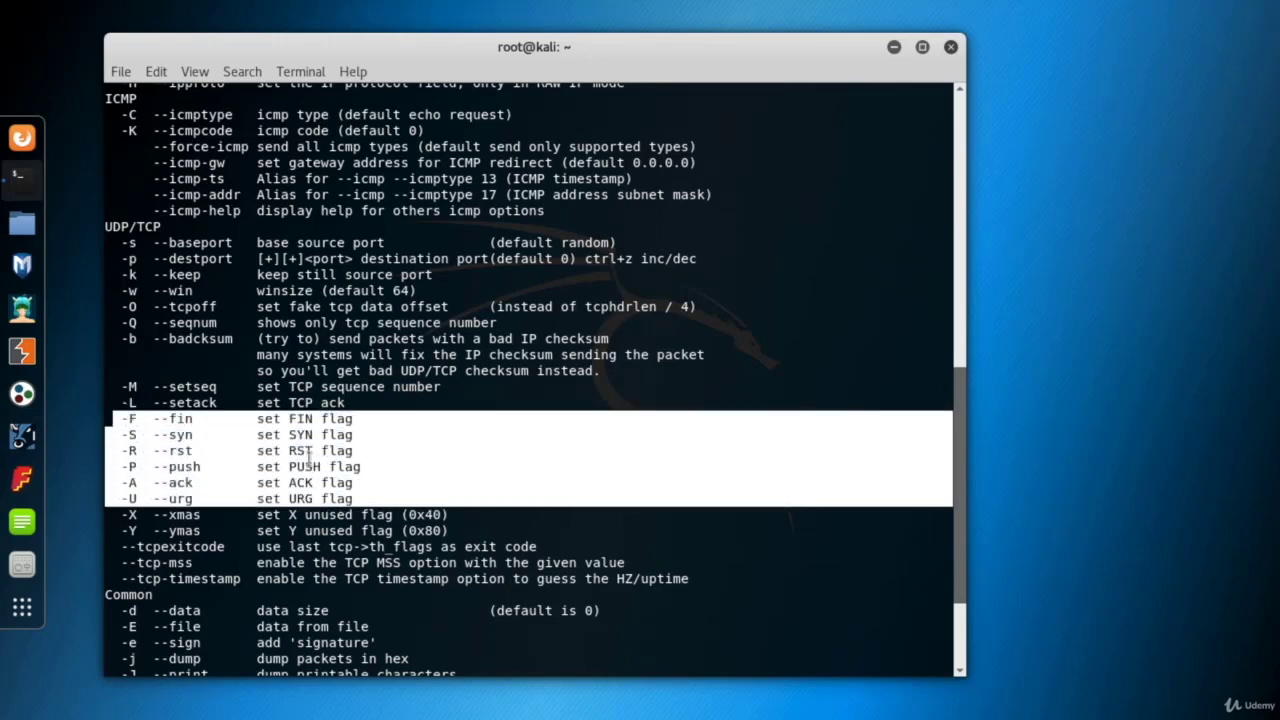
mouse_move(232, 458)
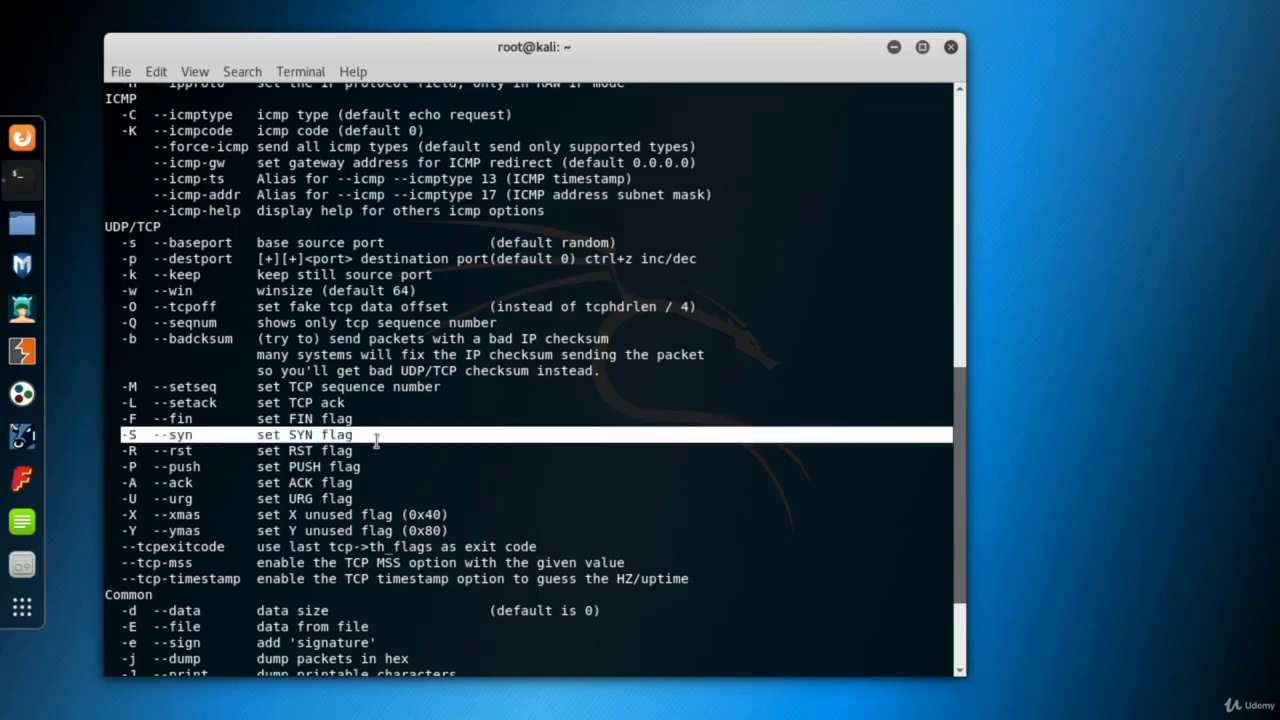
mouse_move(955, 415)
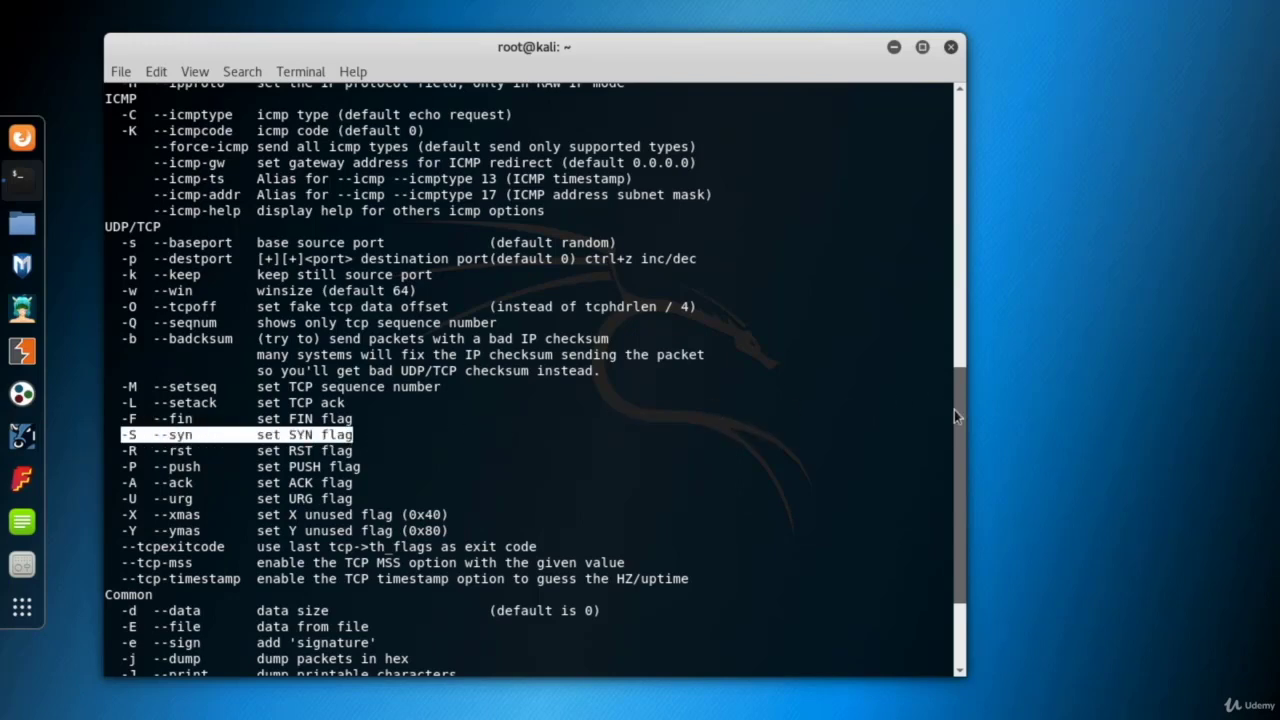
scroll(down, 3)
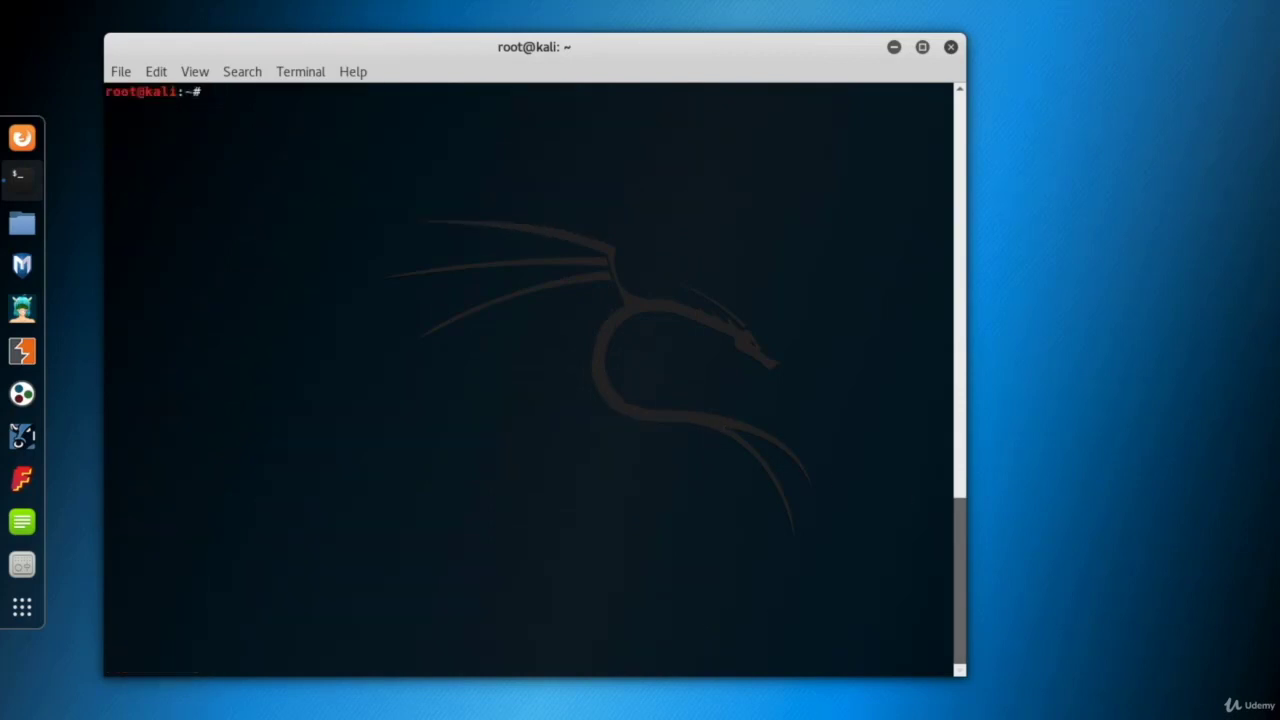
Step: Run 'hping3 --scan 0-500 -S 172.16.99.139', listing open ports like ssh, http, https
text(hping3)
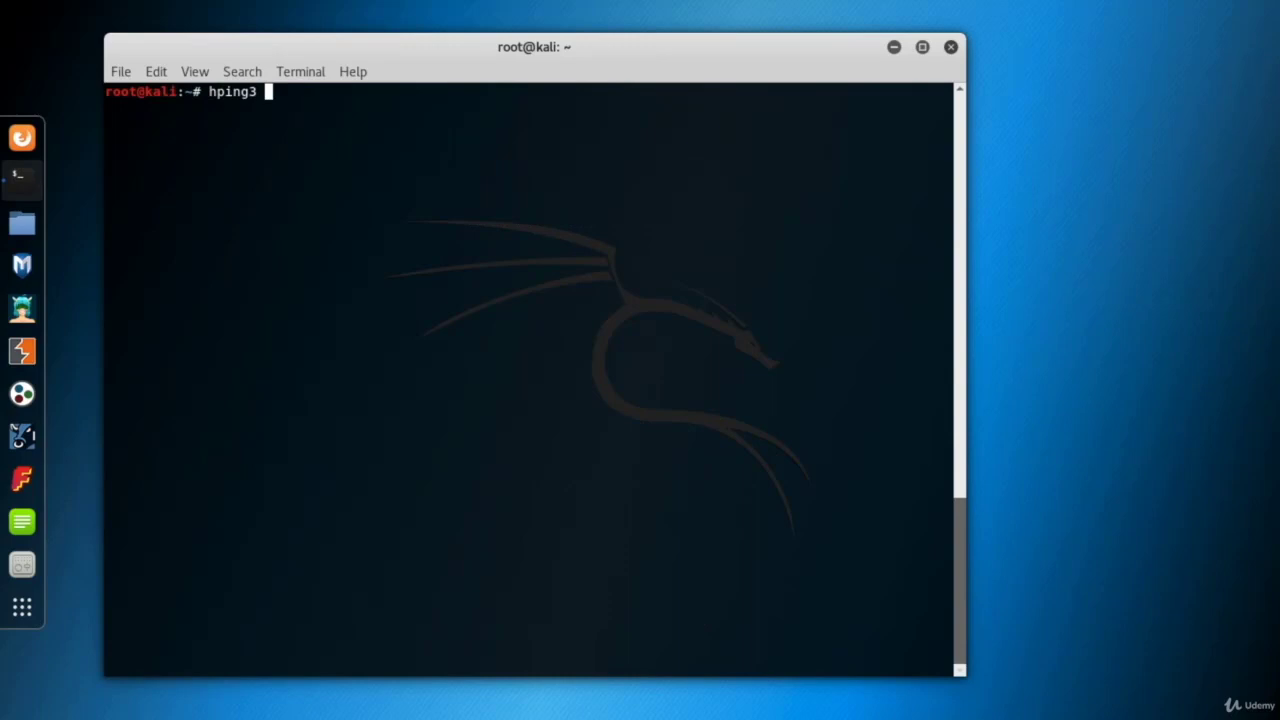
text(--)
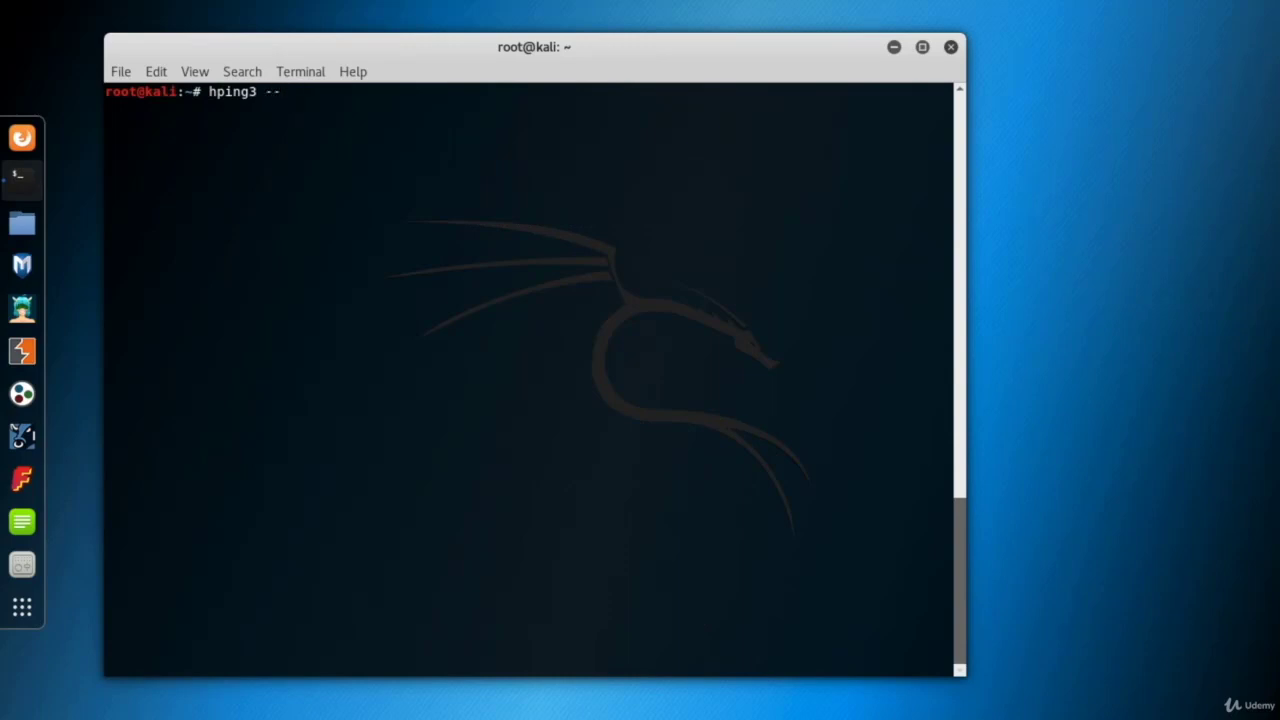
text(scan)
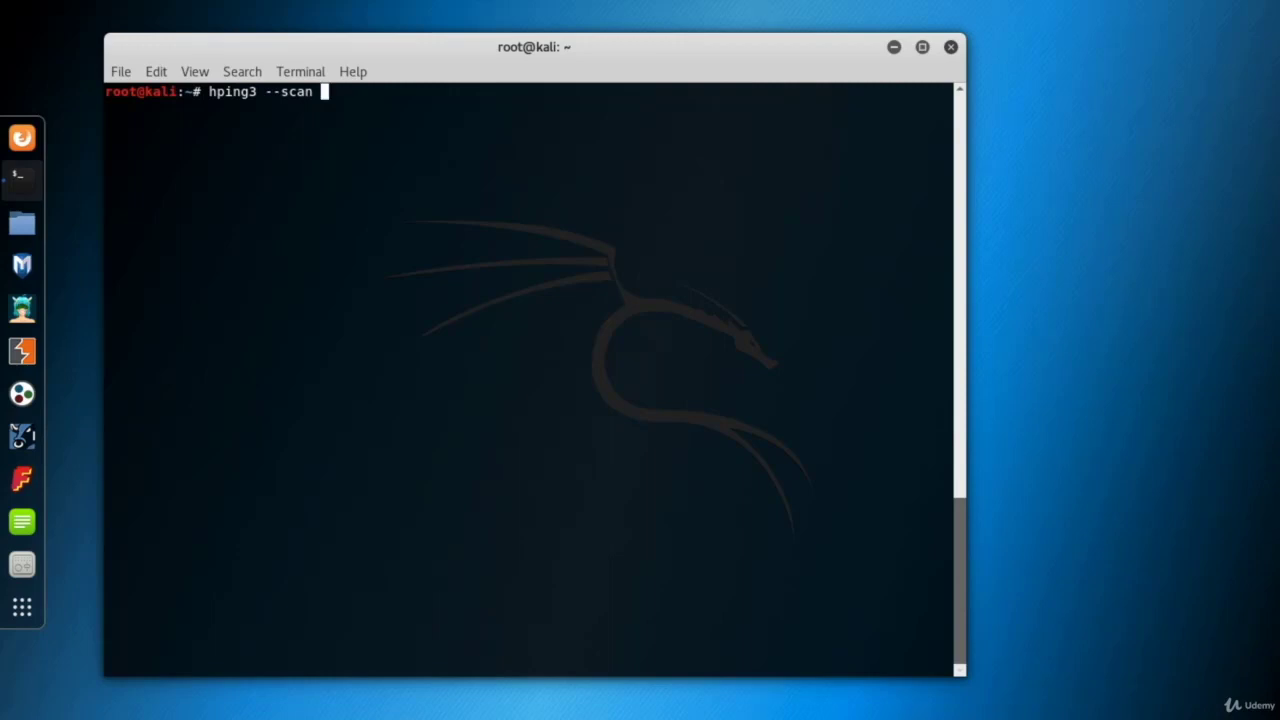
text(0-500)
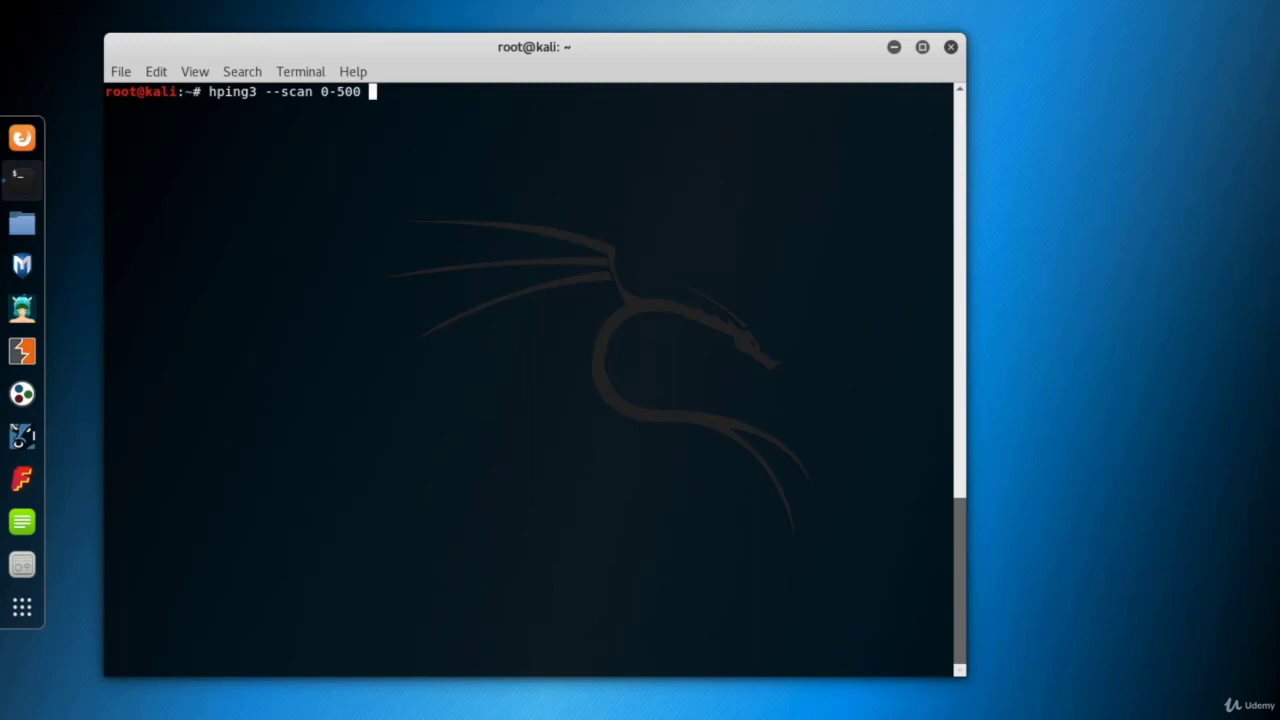
text(-S)
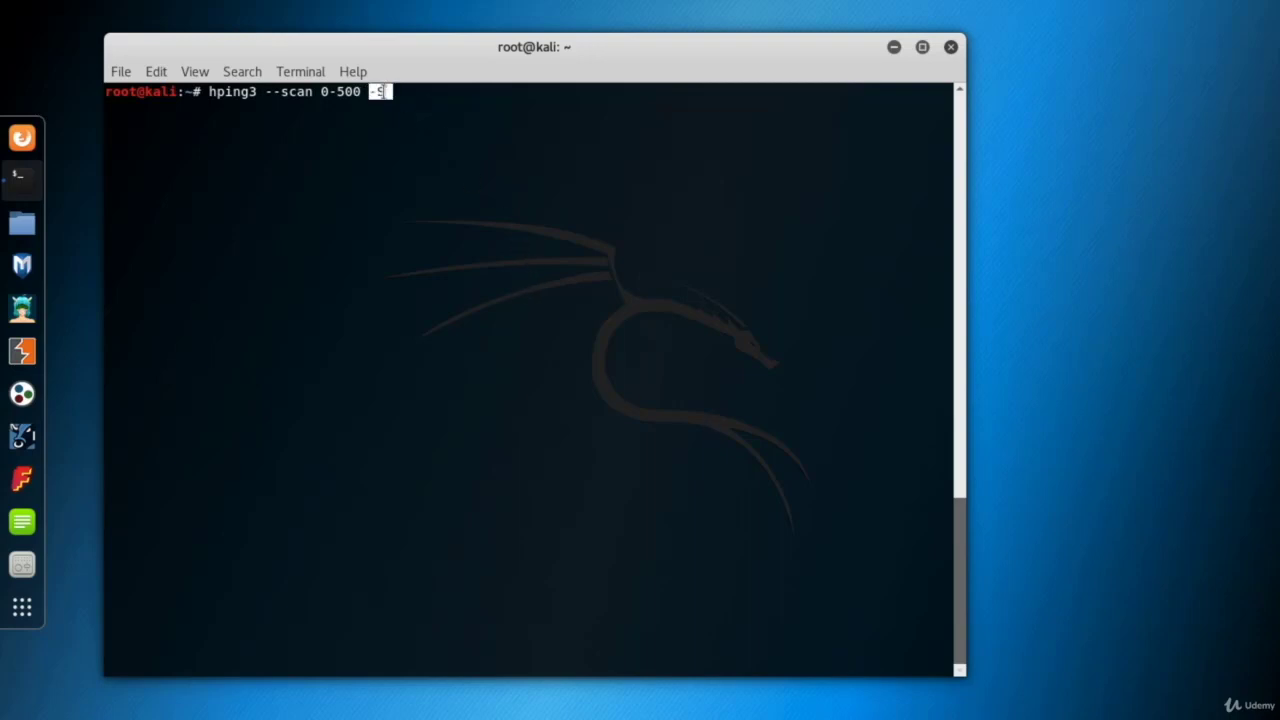
text(S)
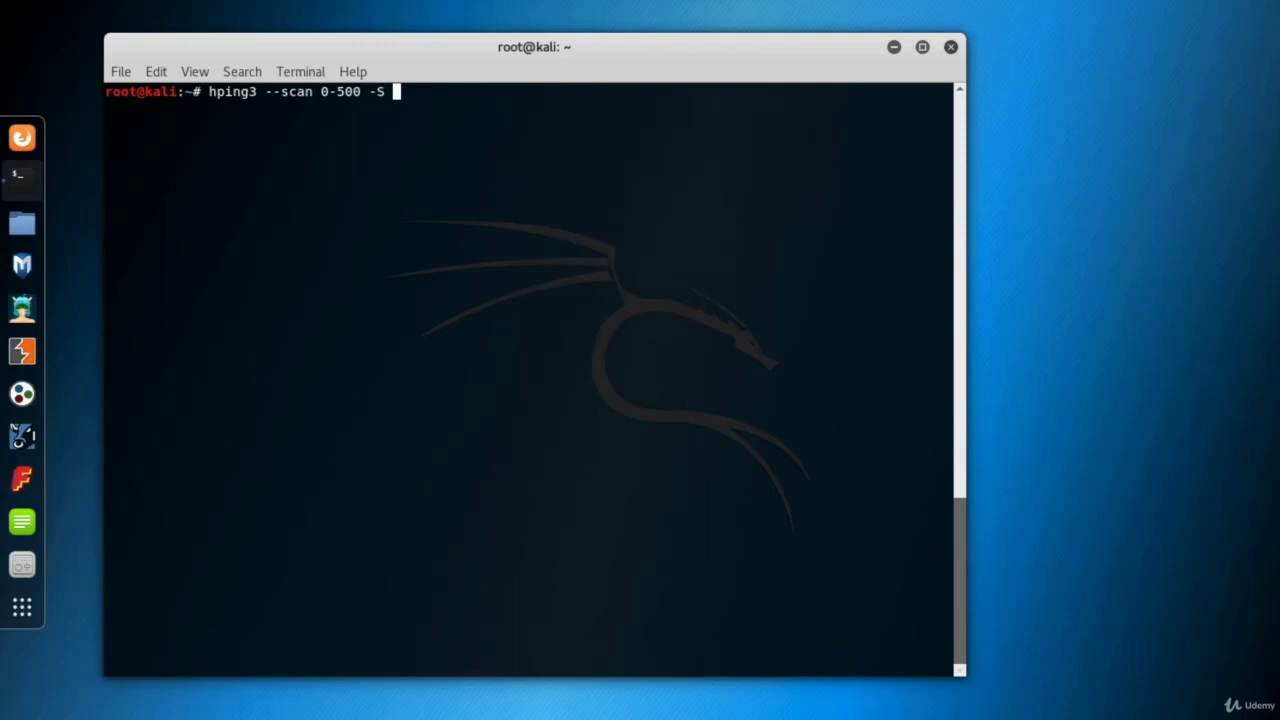
text(172.16)
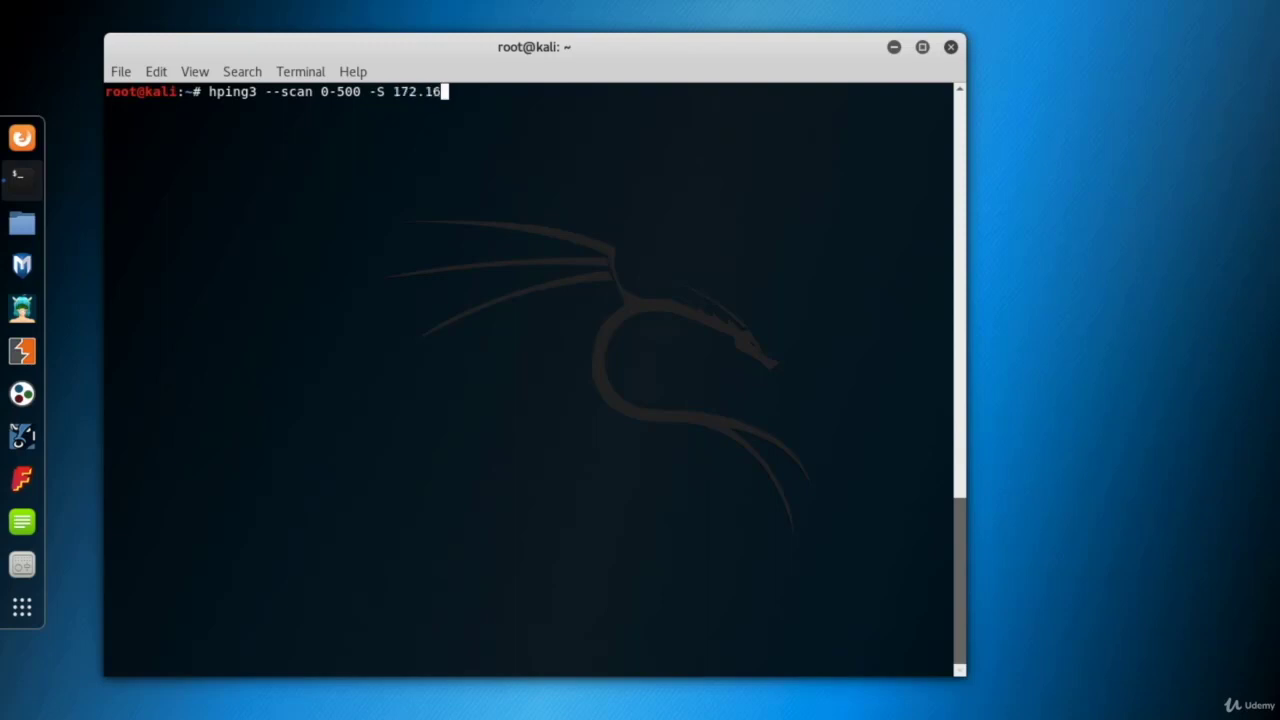
text(.99.139)
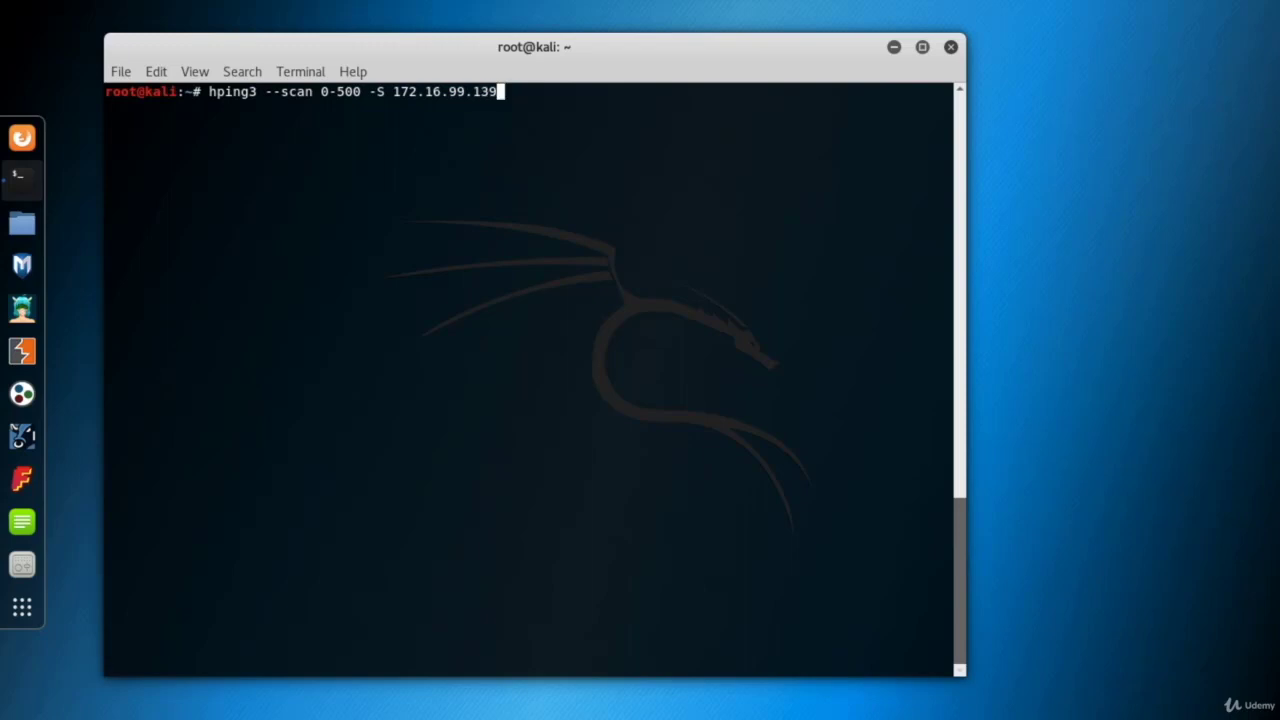
key(Return)
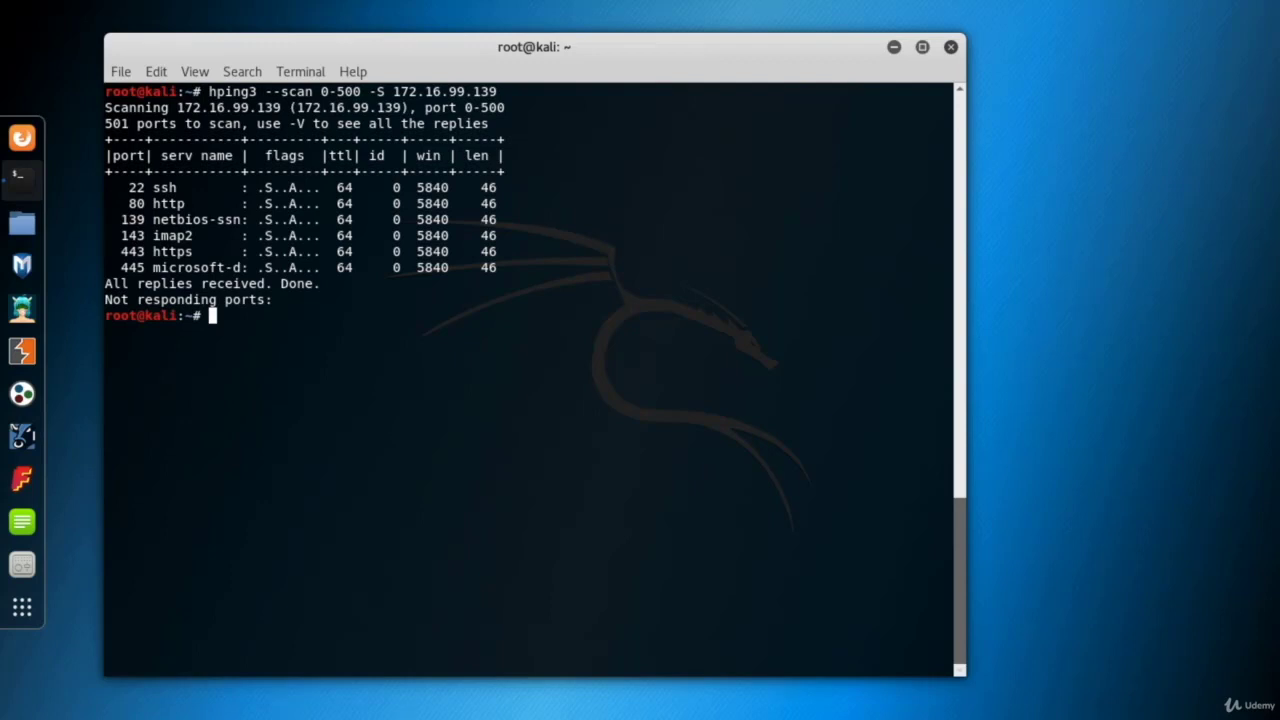
Step: Recall the previous 'hping3 --scan 0-500 -S 172.16.99.139' command at the prompt
double_click(152, 187)
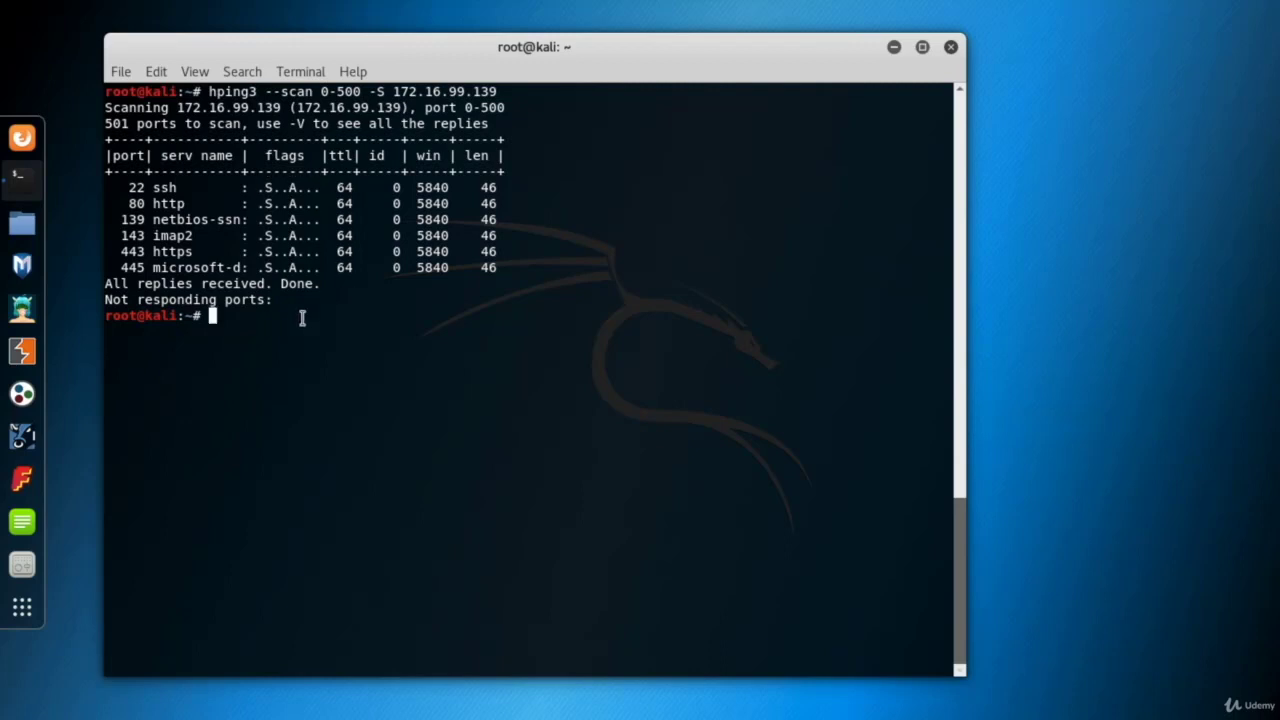
key(Up)
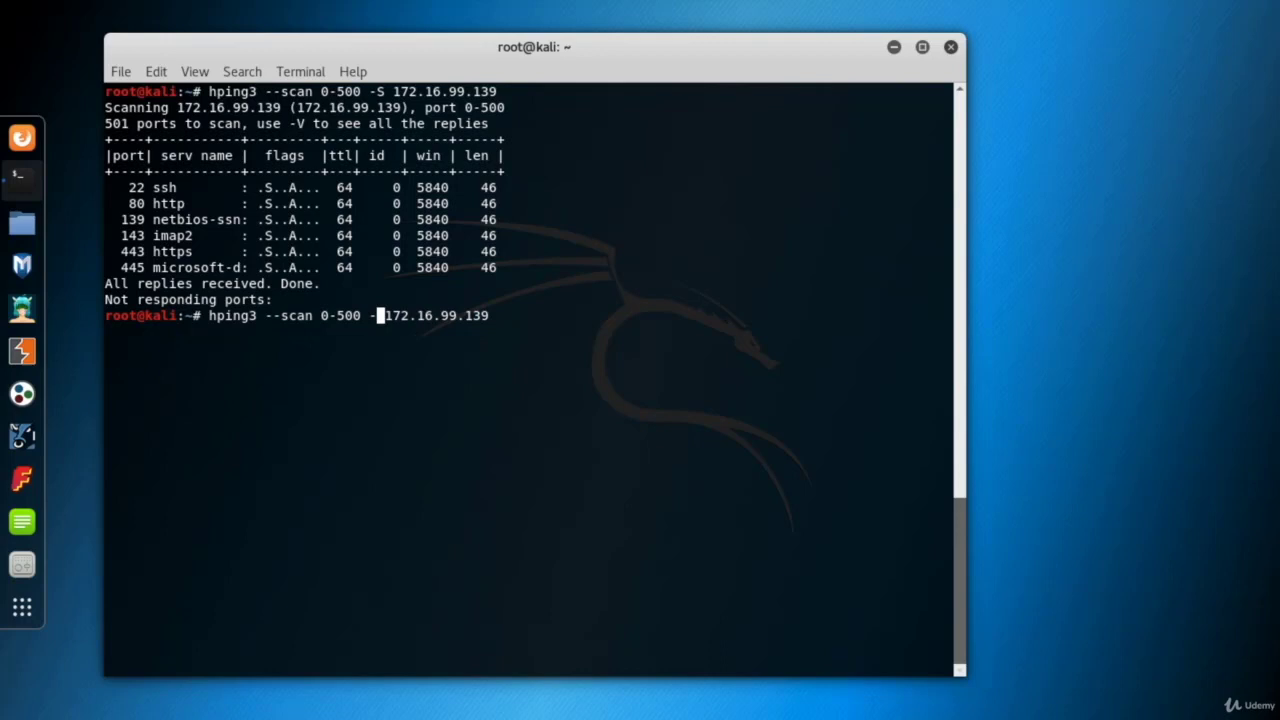
Step: Rerun the 0-500 port scan of 172.16.99.139 using the X flag instead of S
text(X)
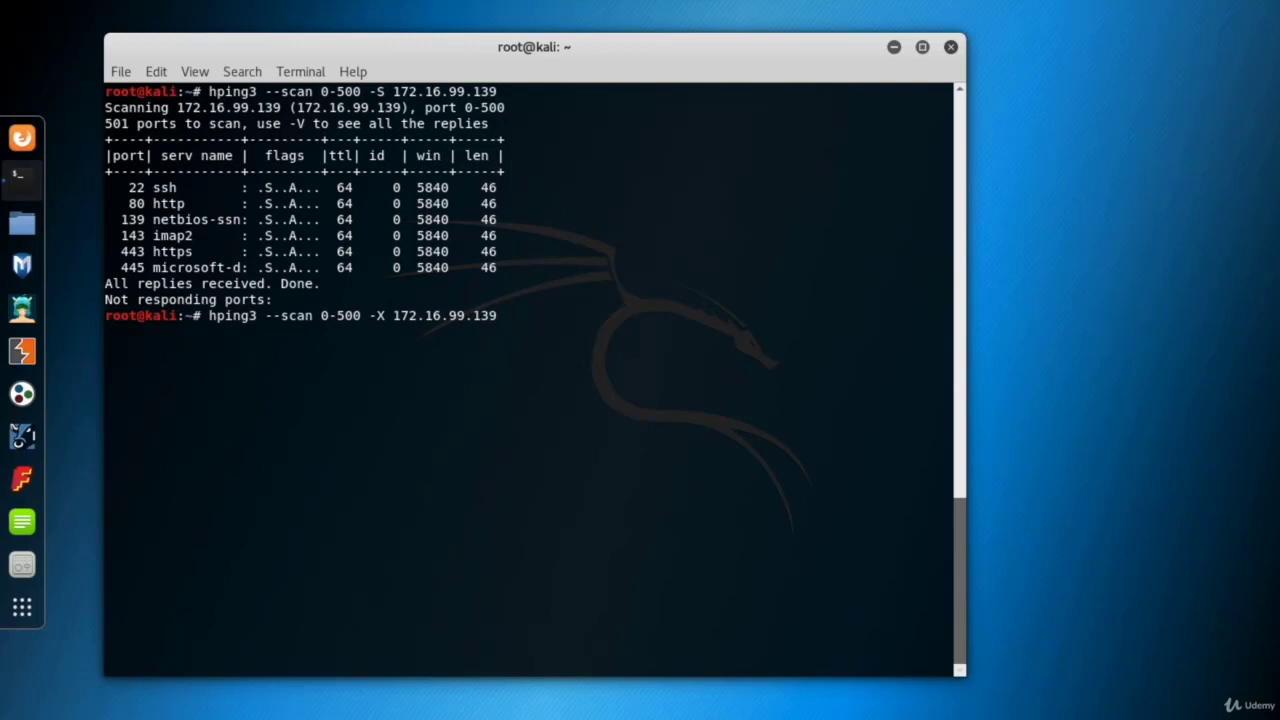
key(Return)
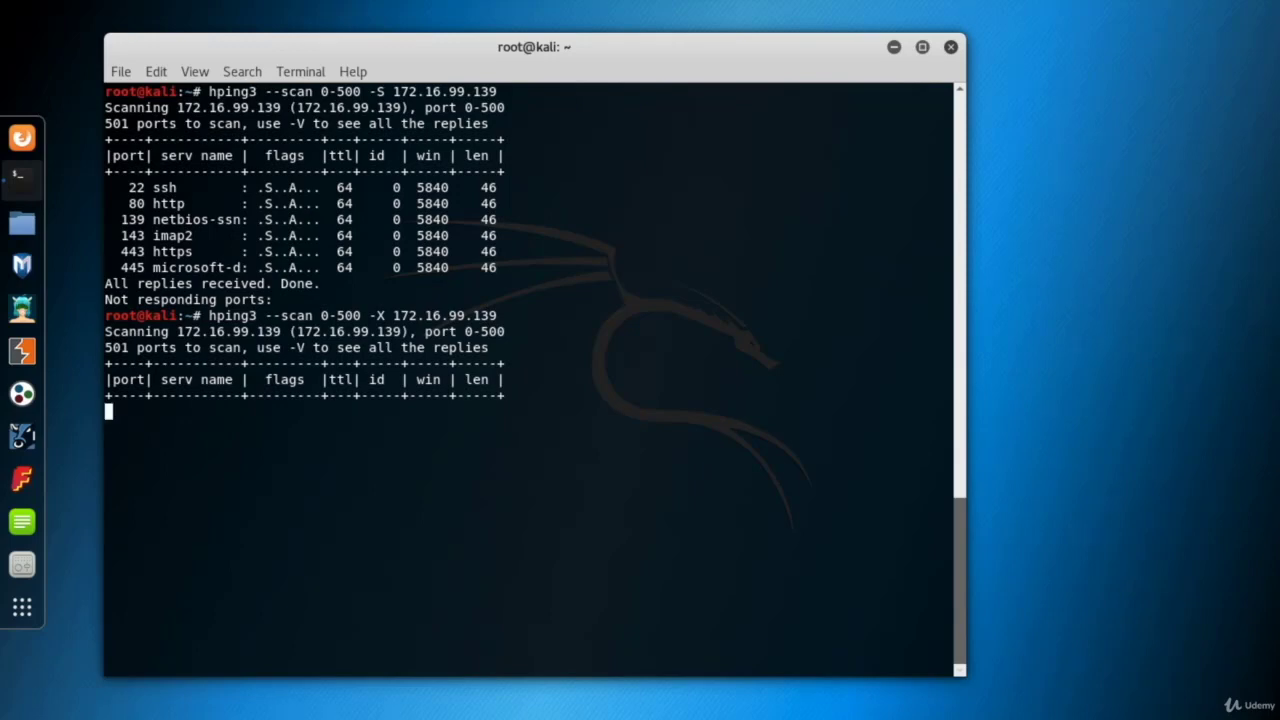
mouse_move(457, 349)
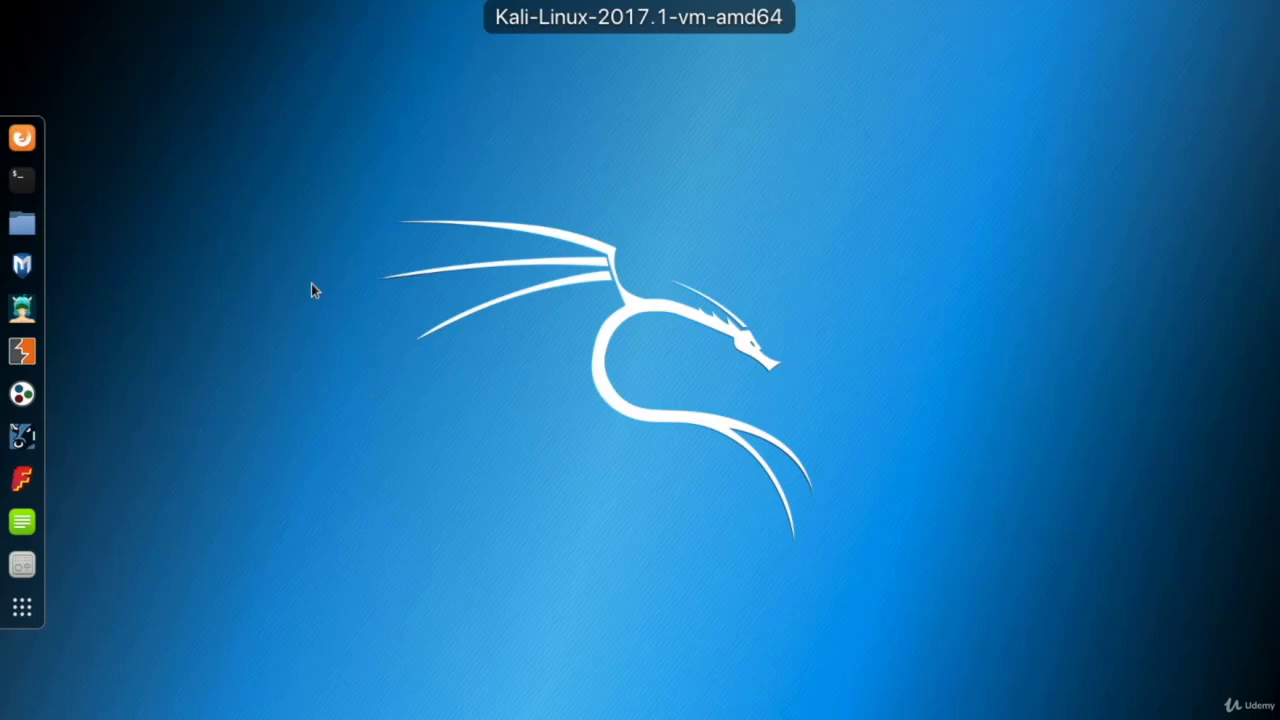
mouse_move(20, 178)
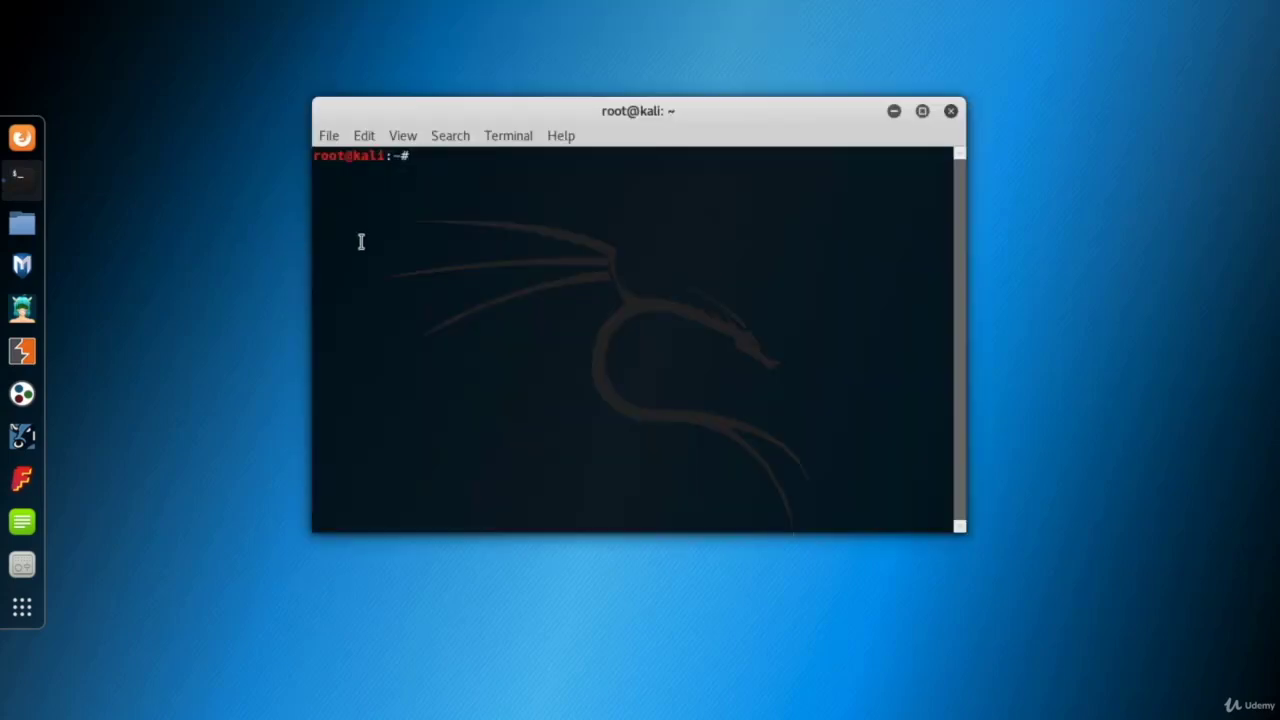
text(ping)
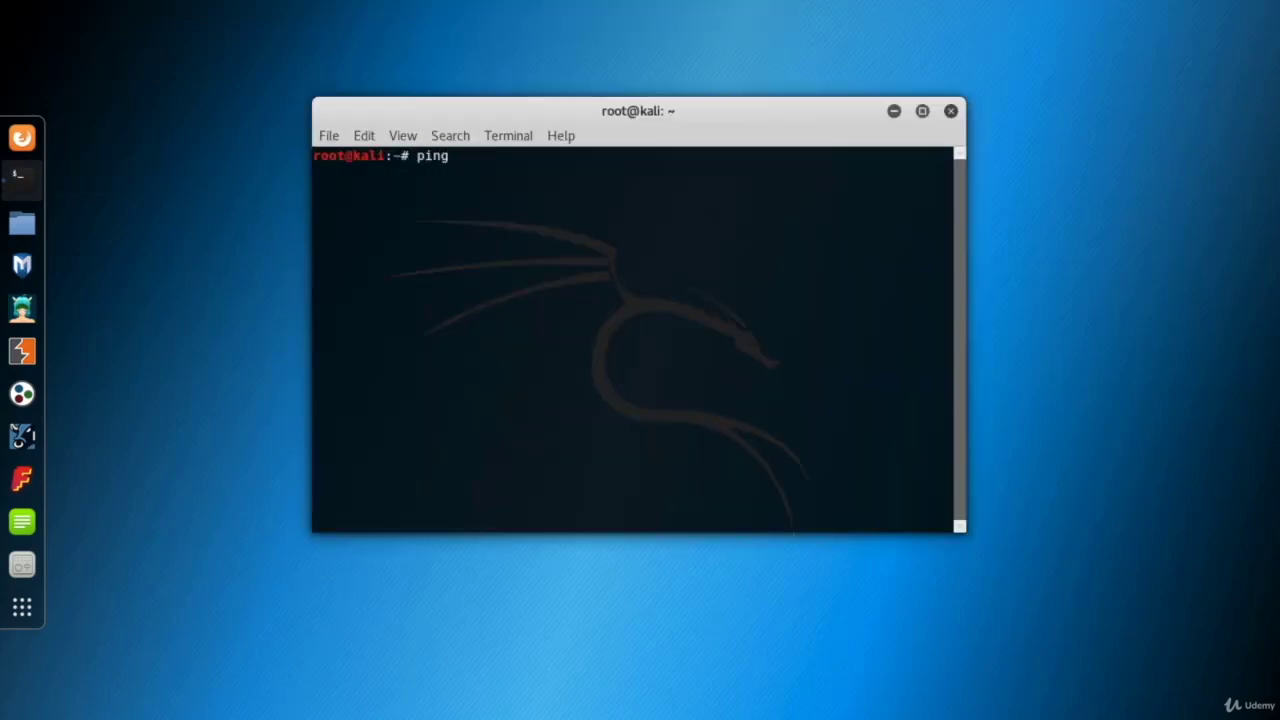
text(www.owasp)
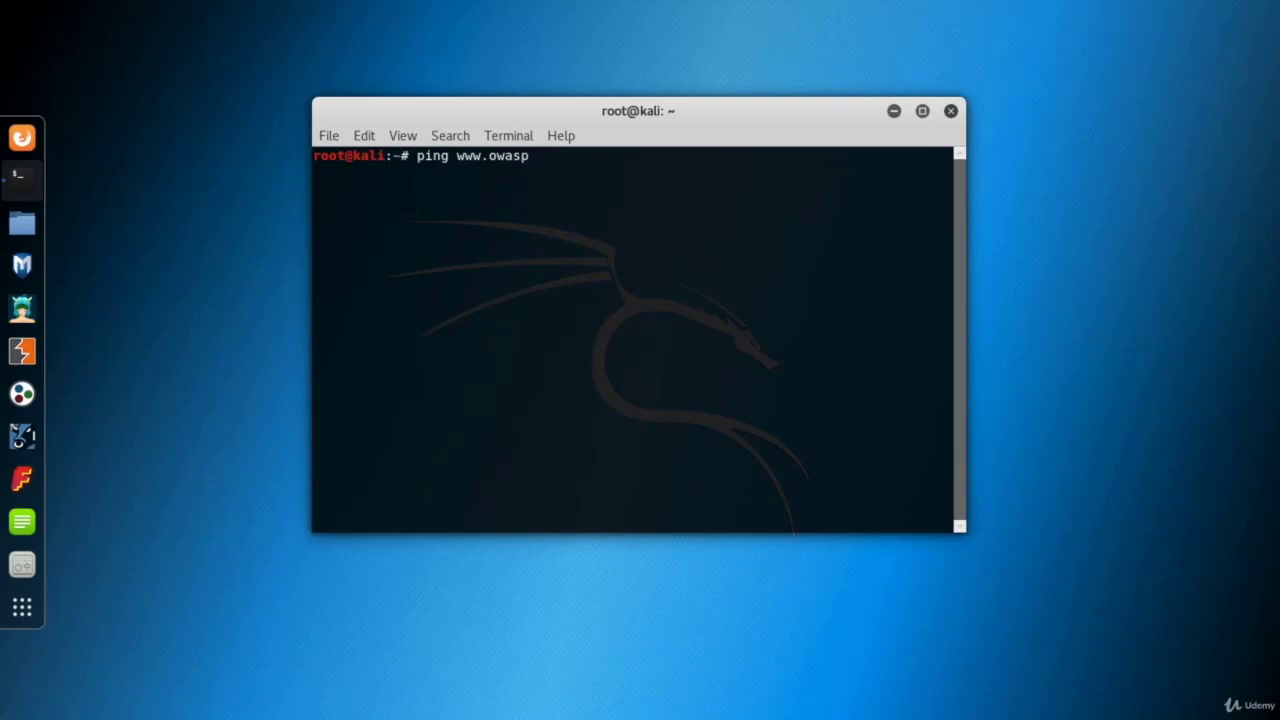
key(Return)
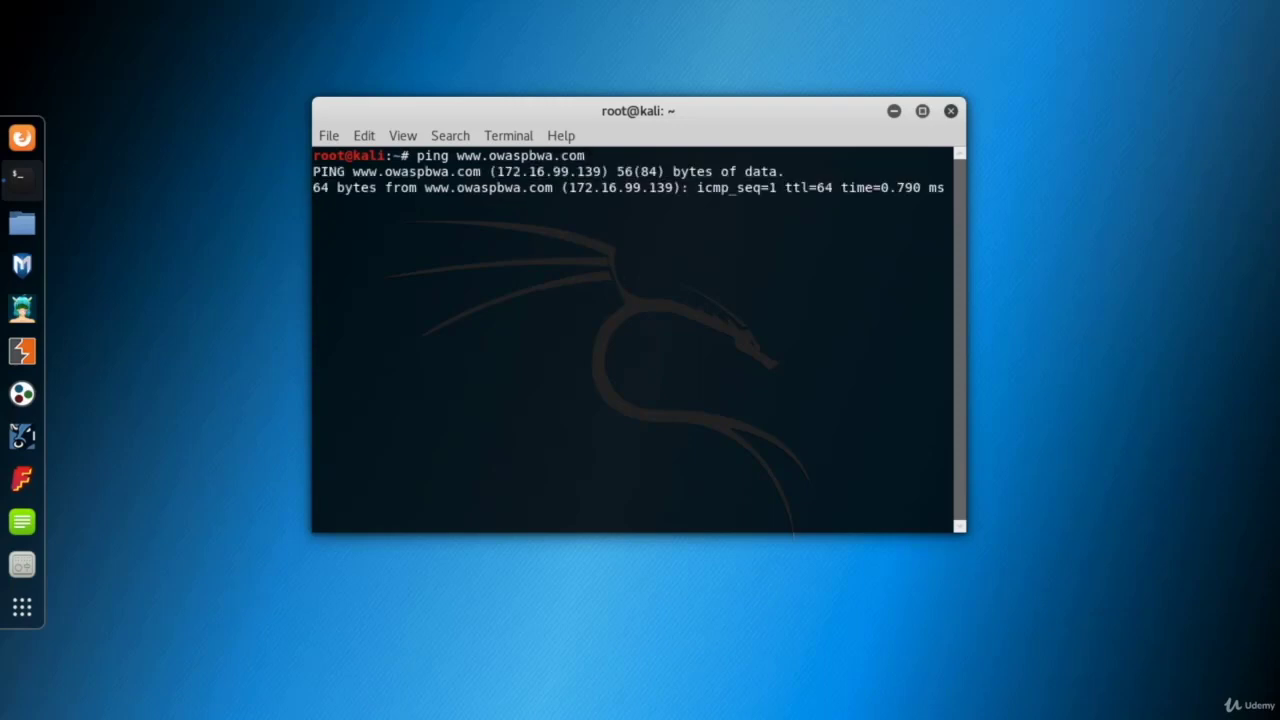
key(ctrl+c)
text(www.owaspbwa.com/)
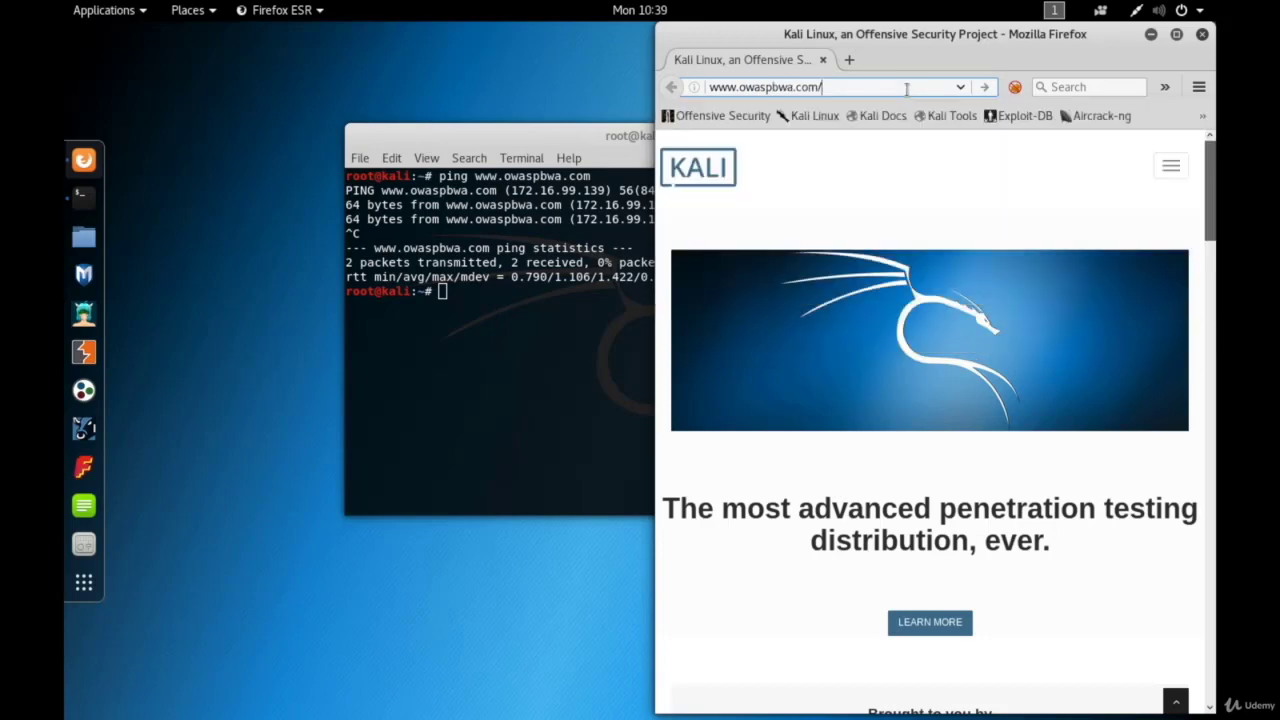
key(Return)
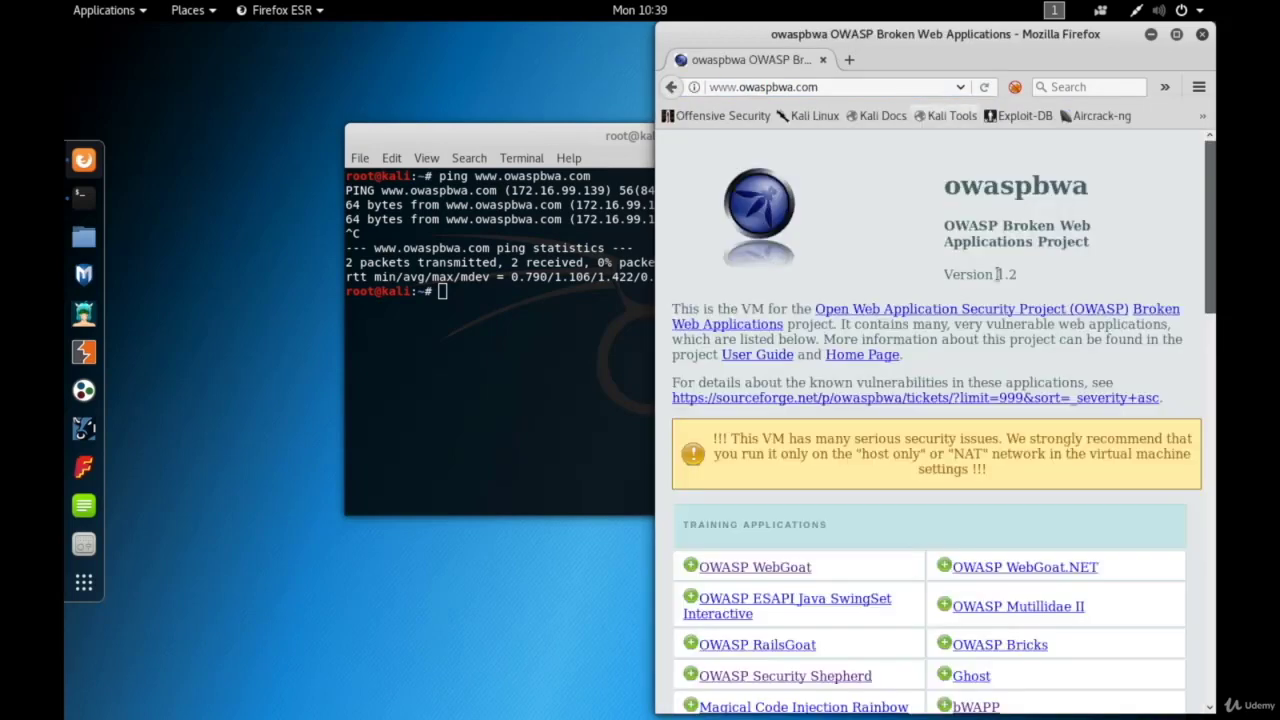
scroll(down, 3)
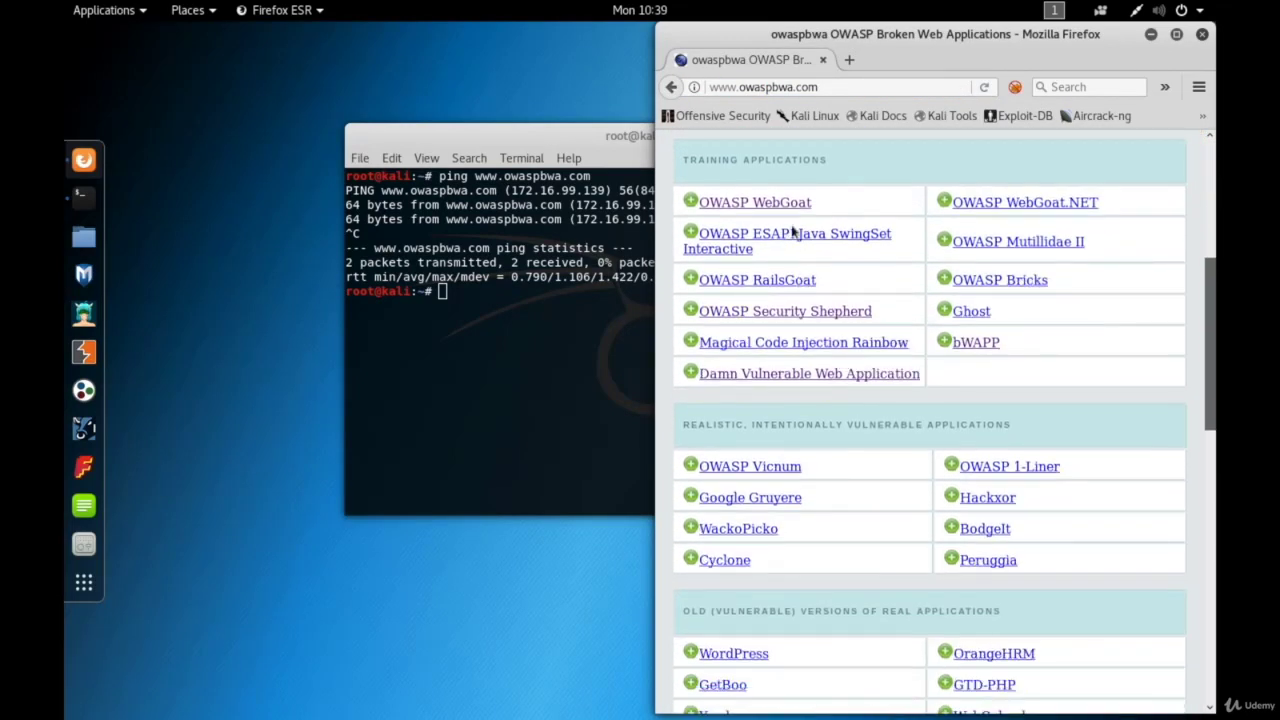
click(754, 202)
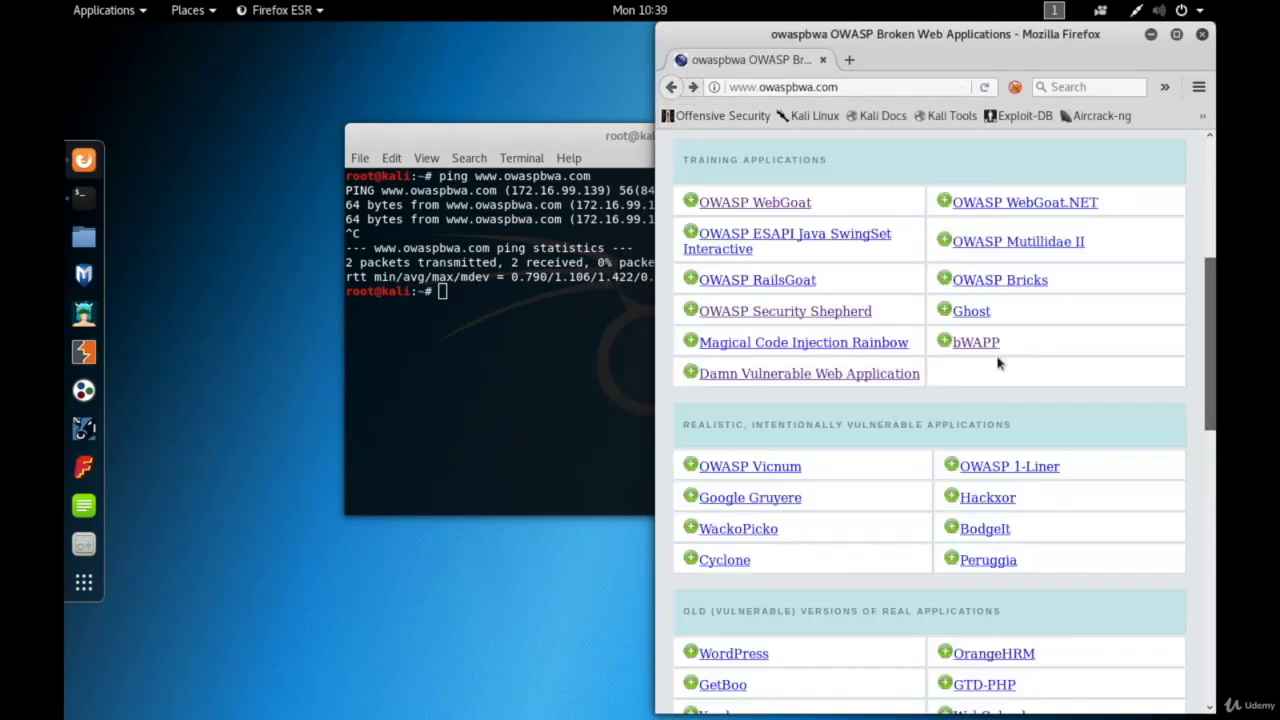
click(975, 342)
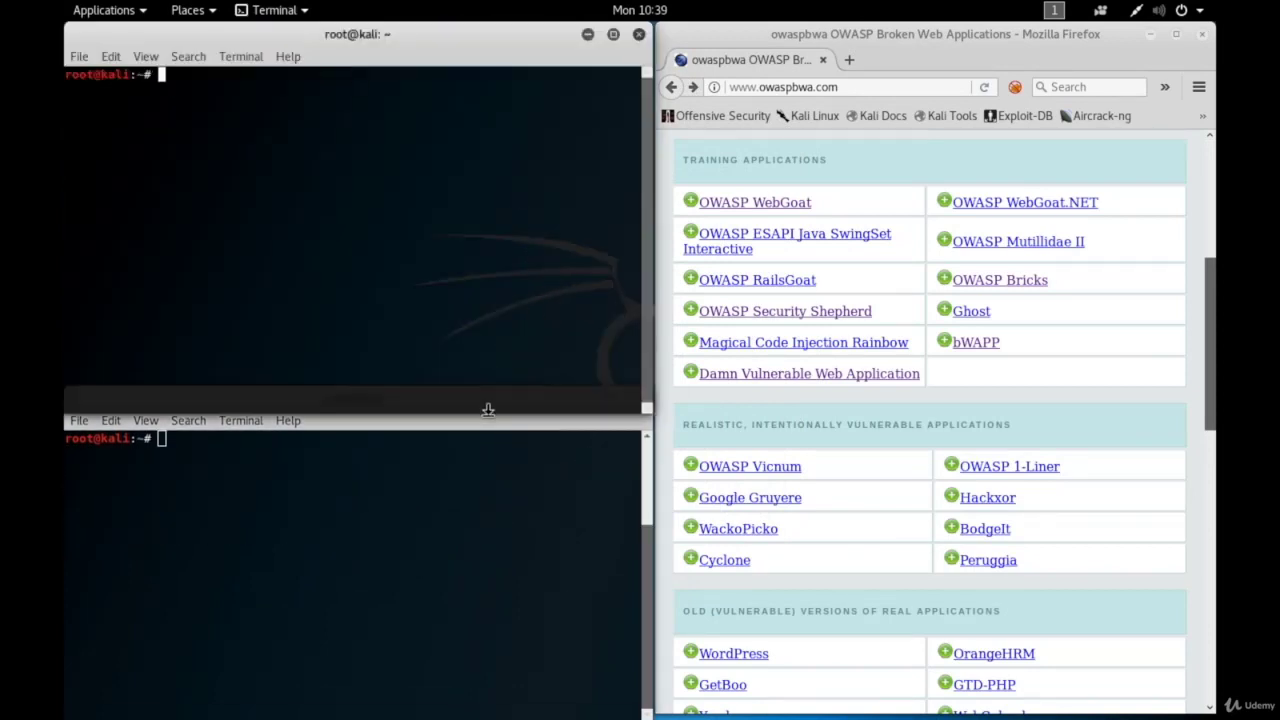
Step: Type 'hping3 --flood' in the top terminal and 'hping3' in the bottom one
text(hping3)
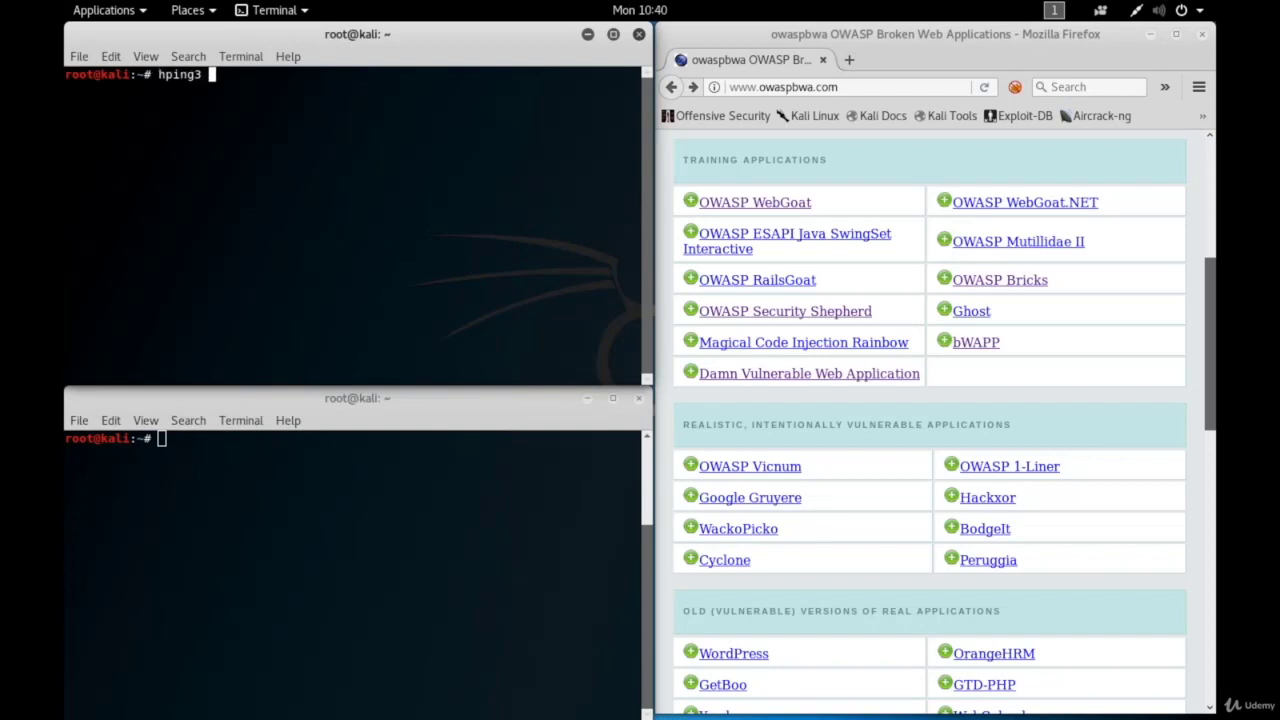
text(--)
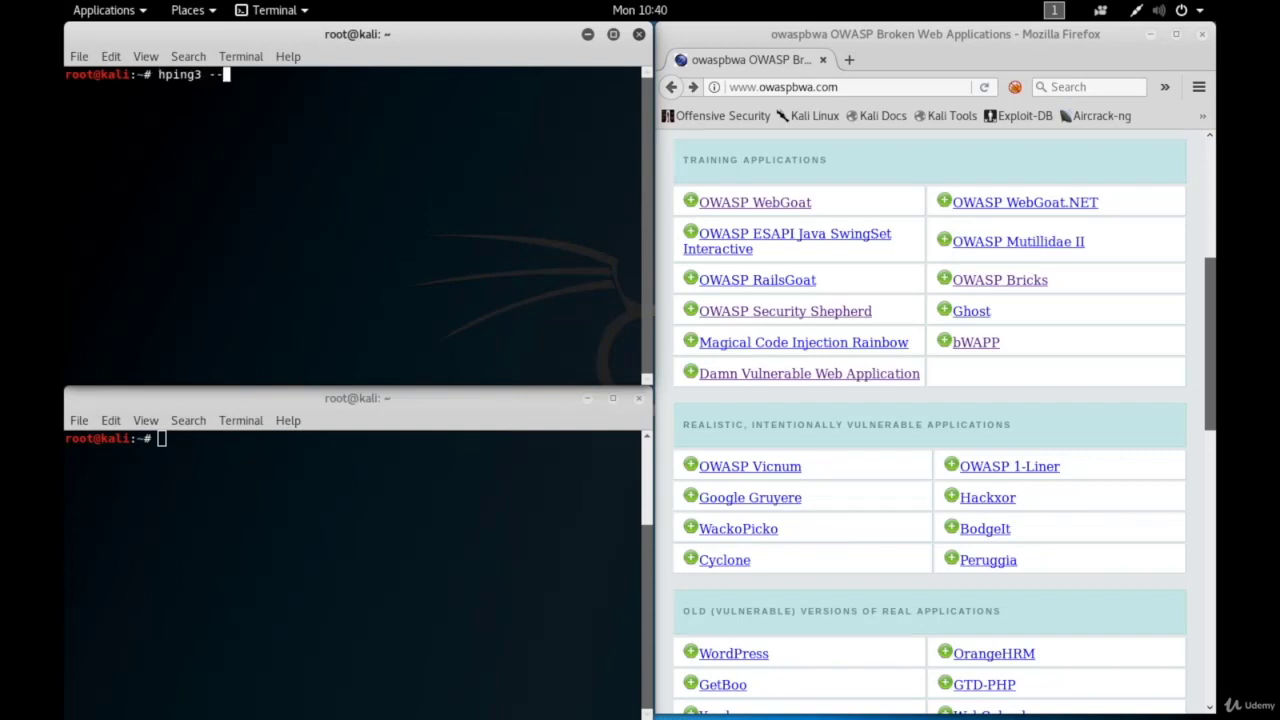
text(flood)
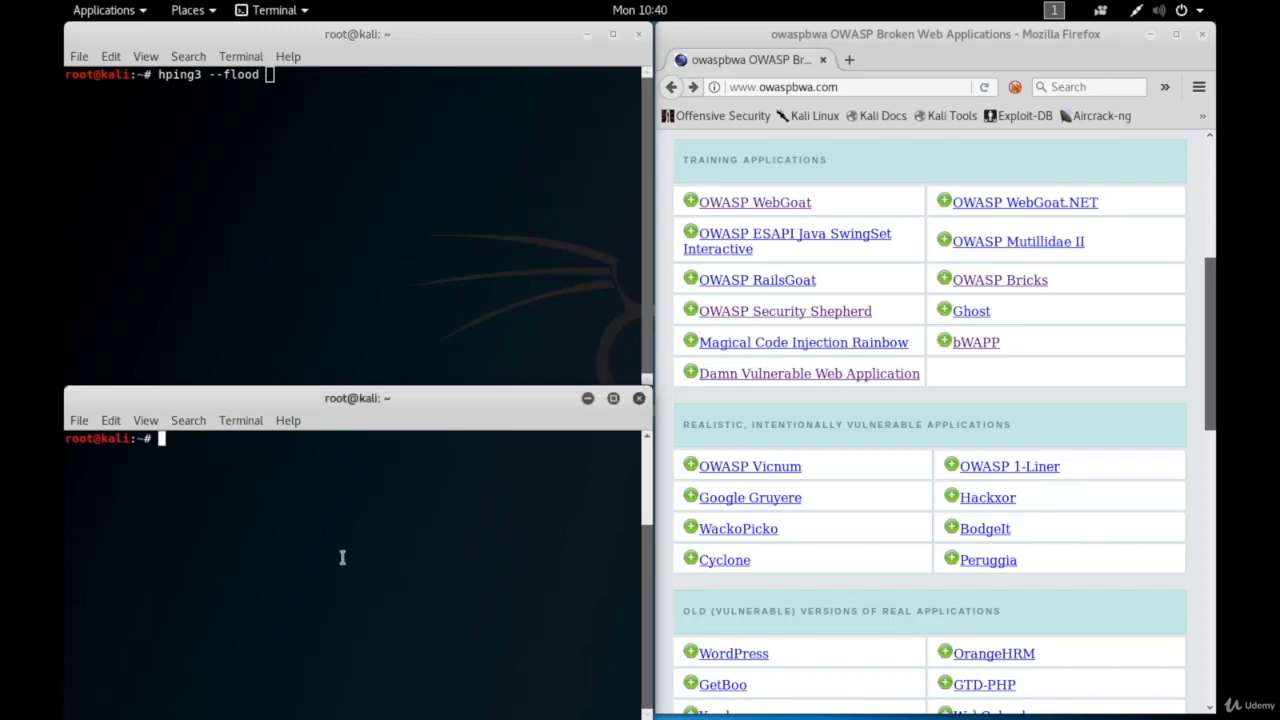
text(hping3)
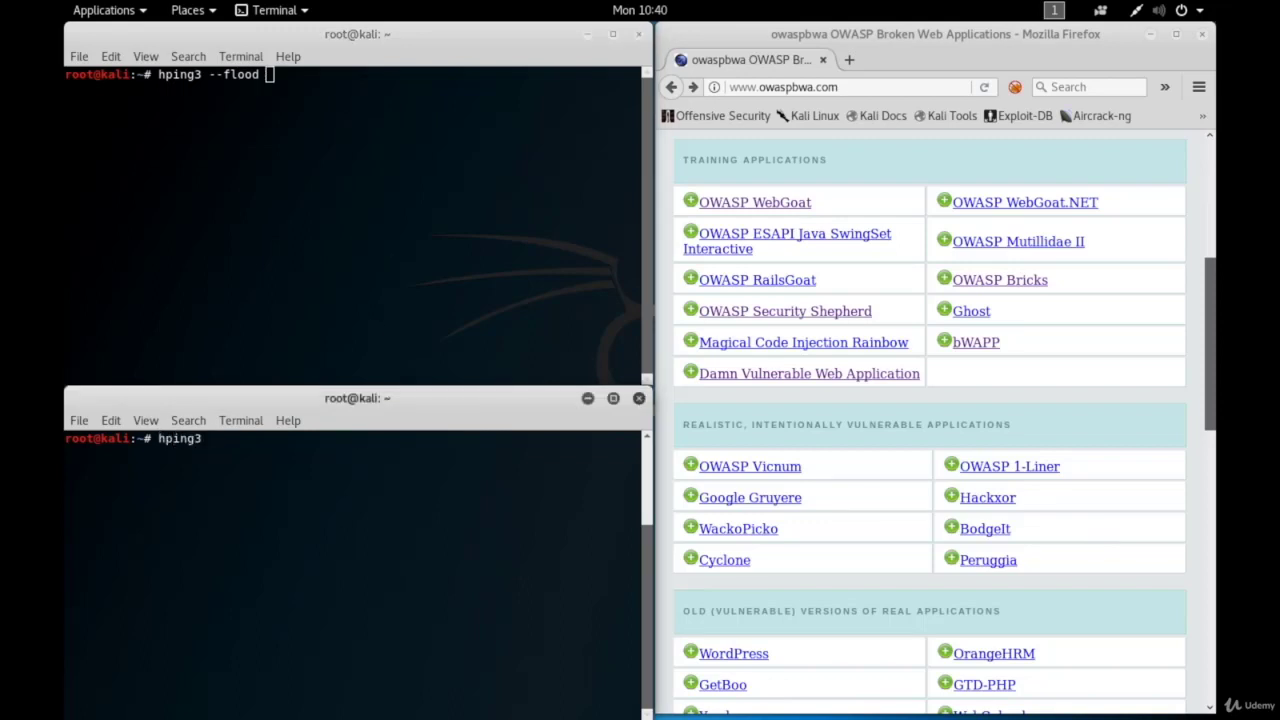
Step: Display hping3's help output and scroll through its options
key(Return)
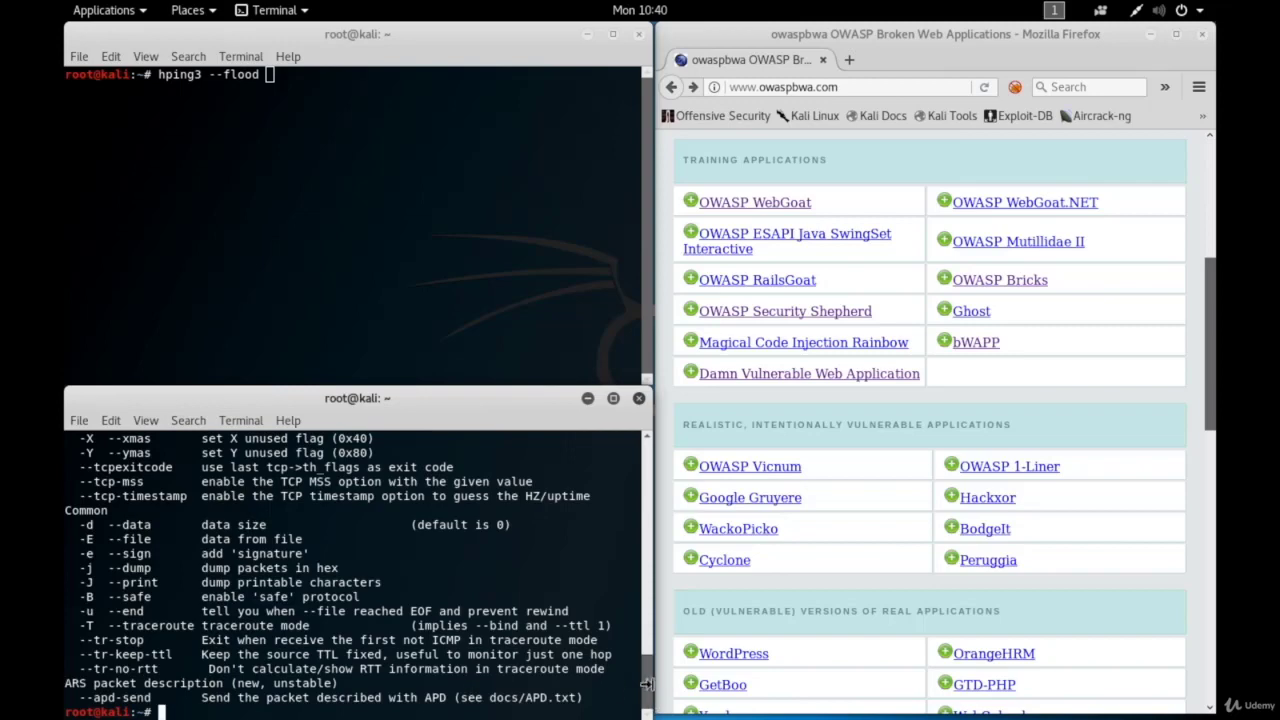
scroll(up, 3)
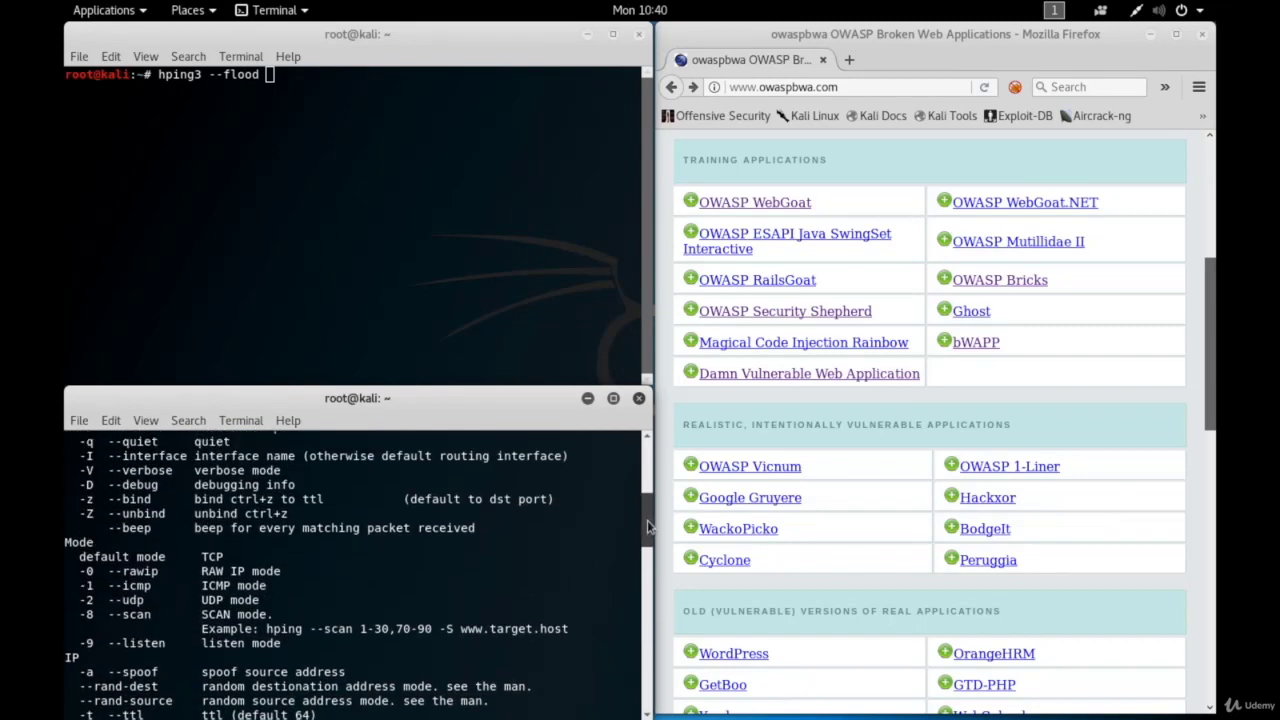
scroll(up, 3)
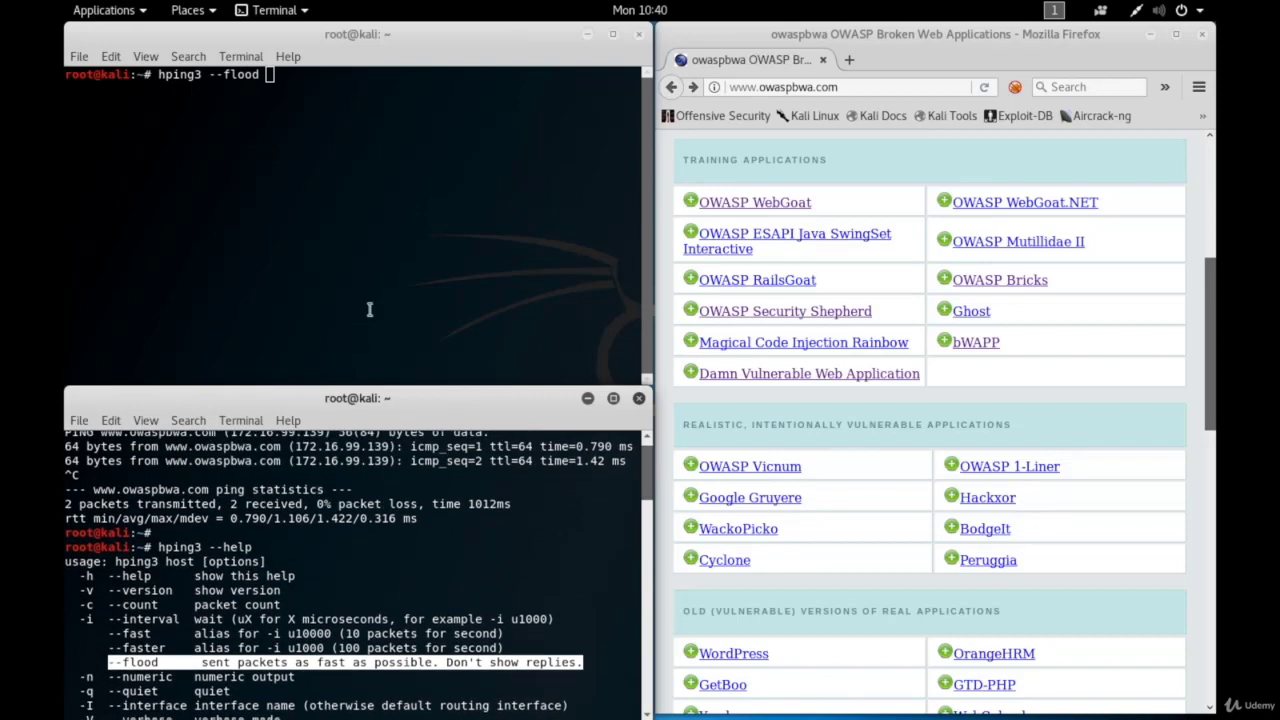
text(-S)
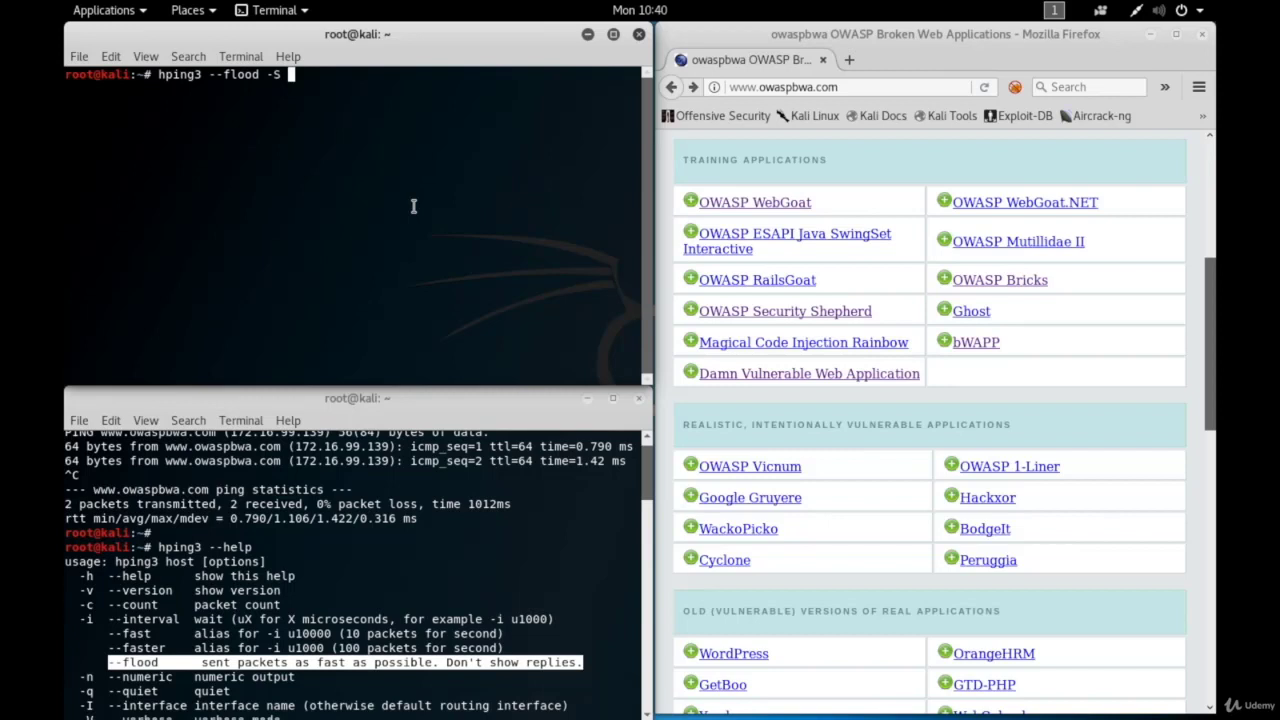
text(-)
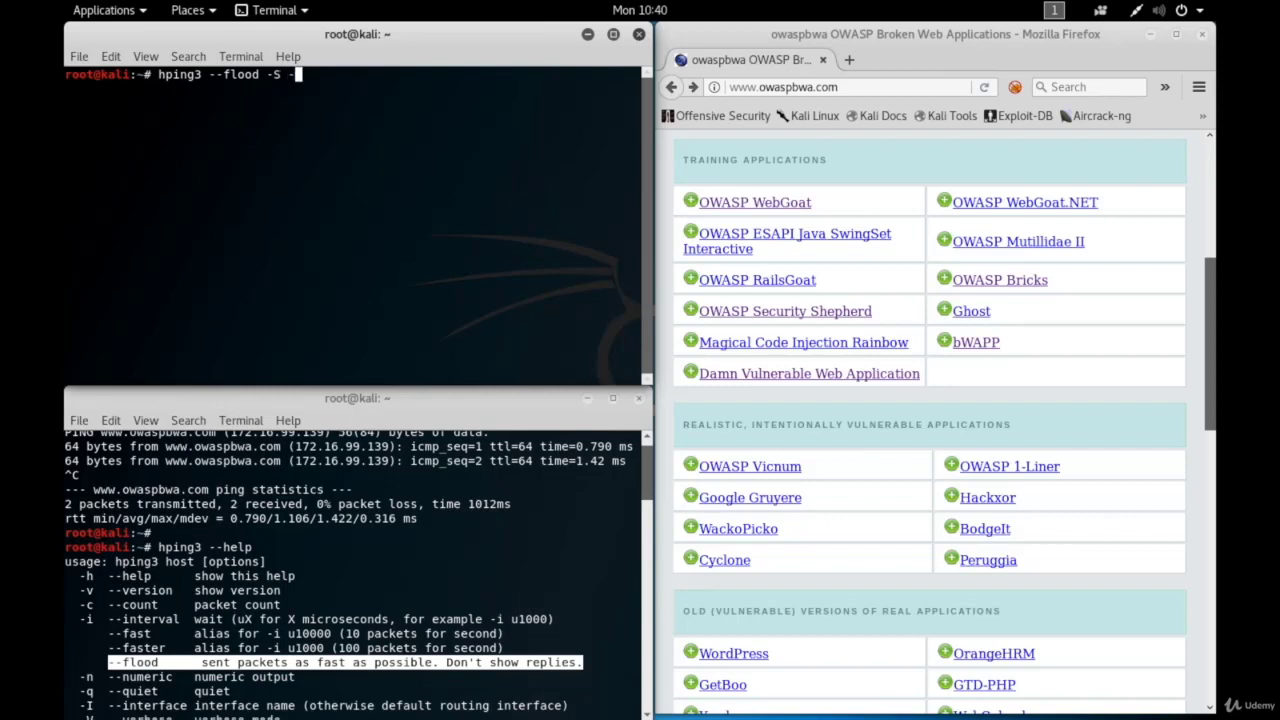
text(V)
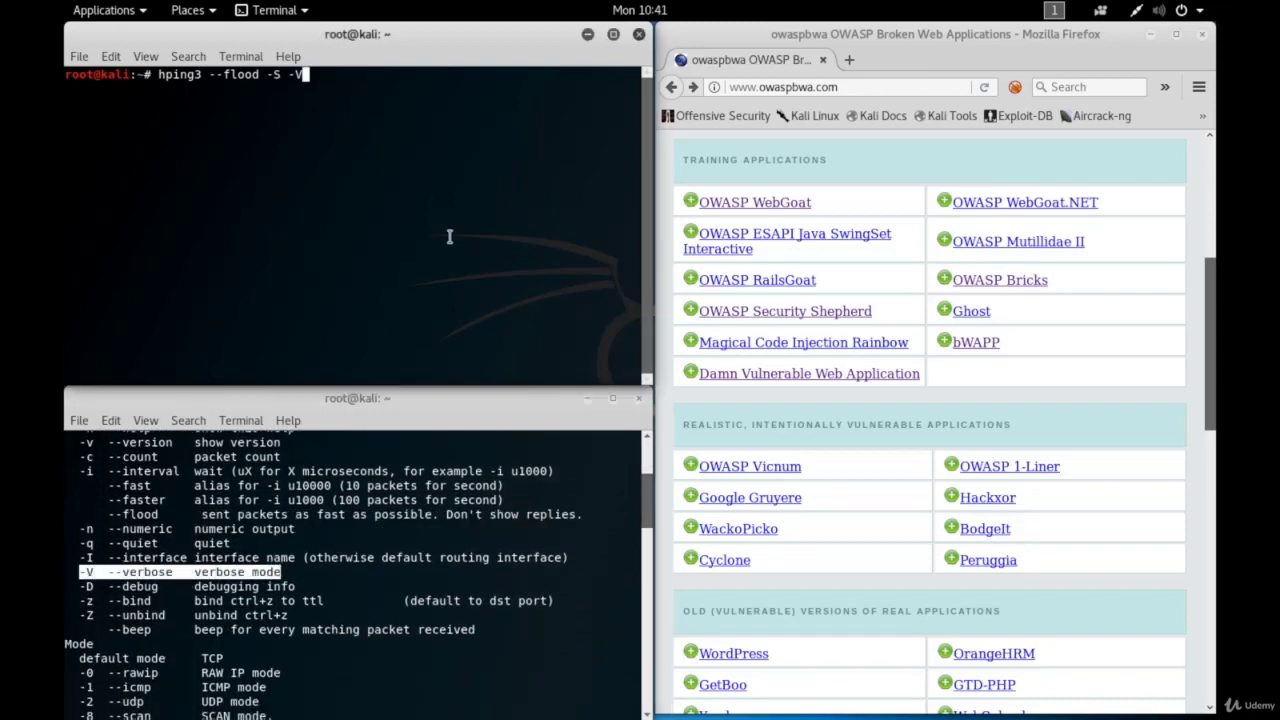
text(--)
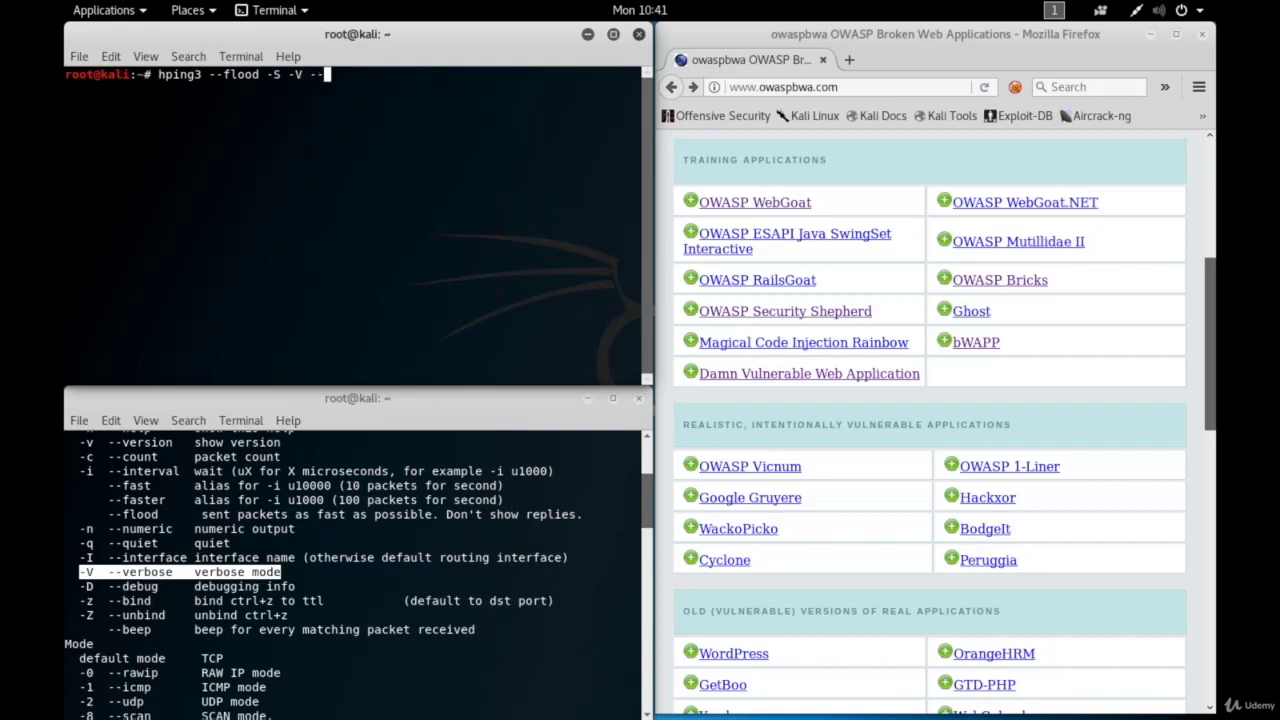
text(--rand-source)
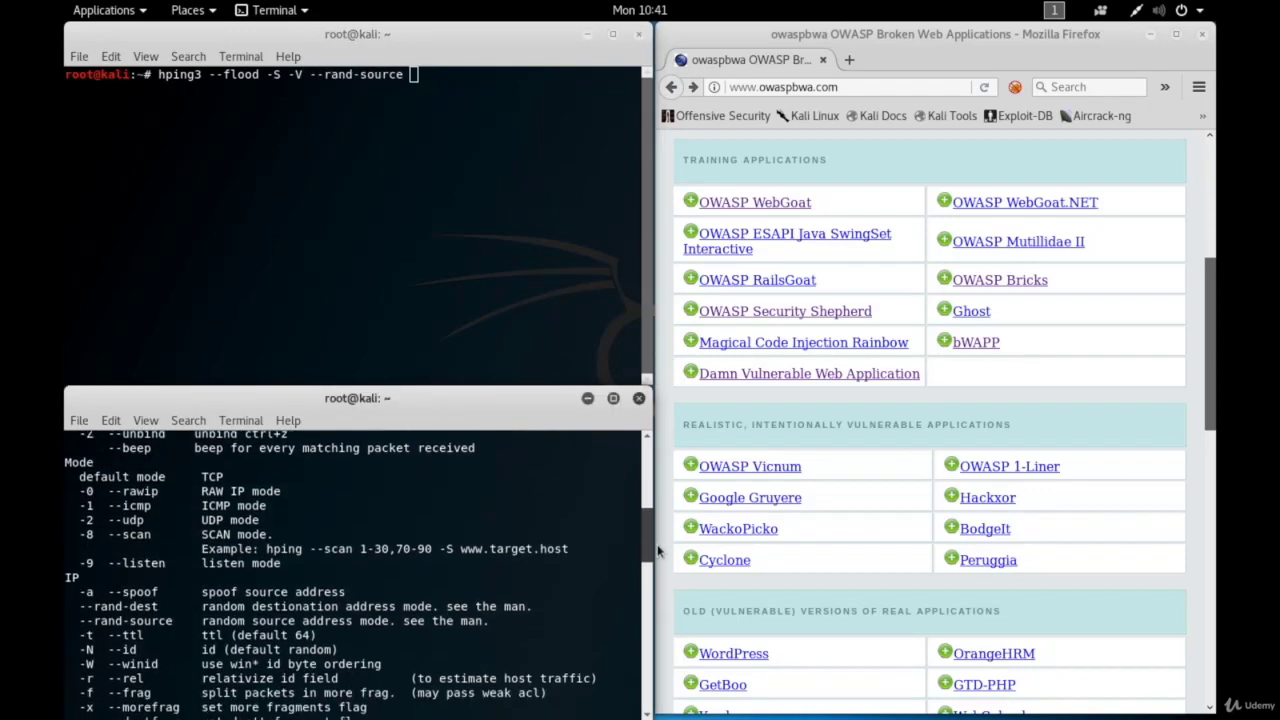
scroll(down, 3)
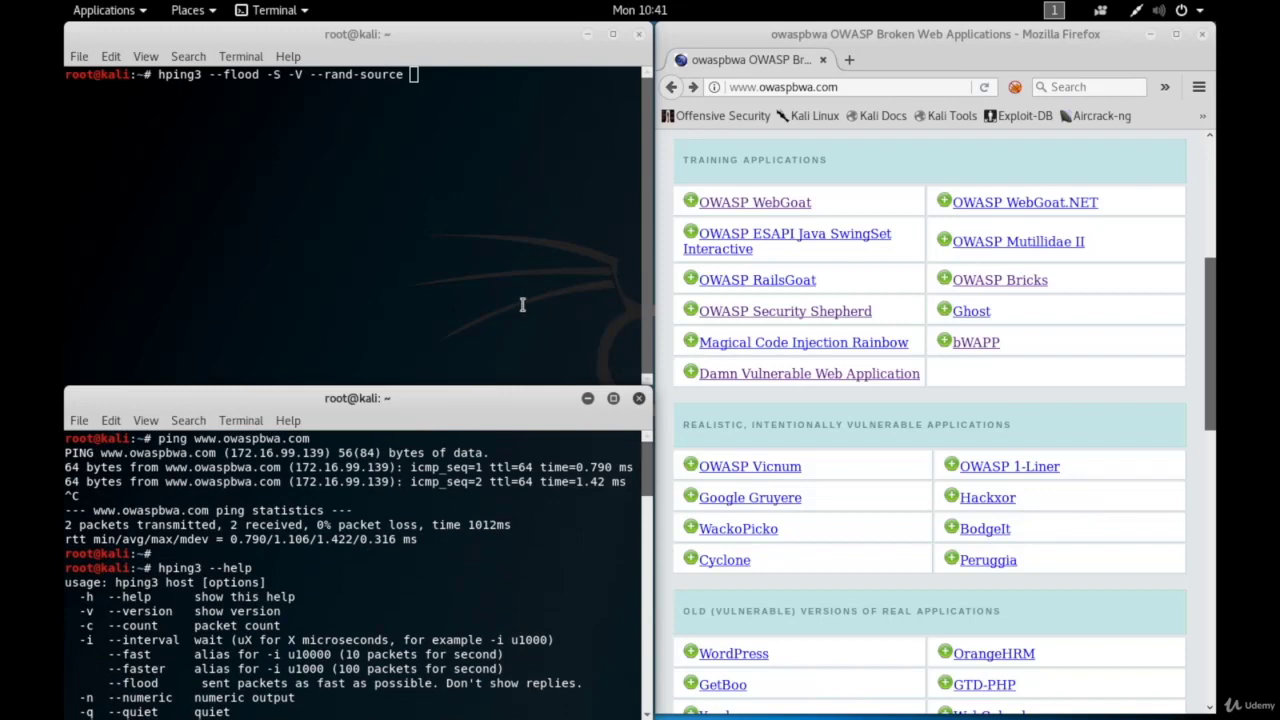
mouse_move(455, 134)
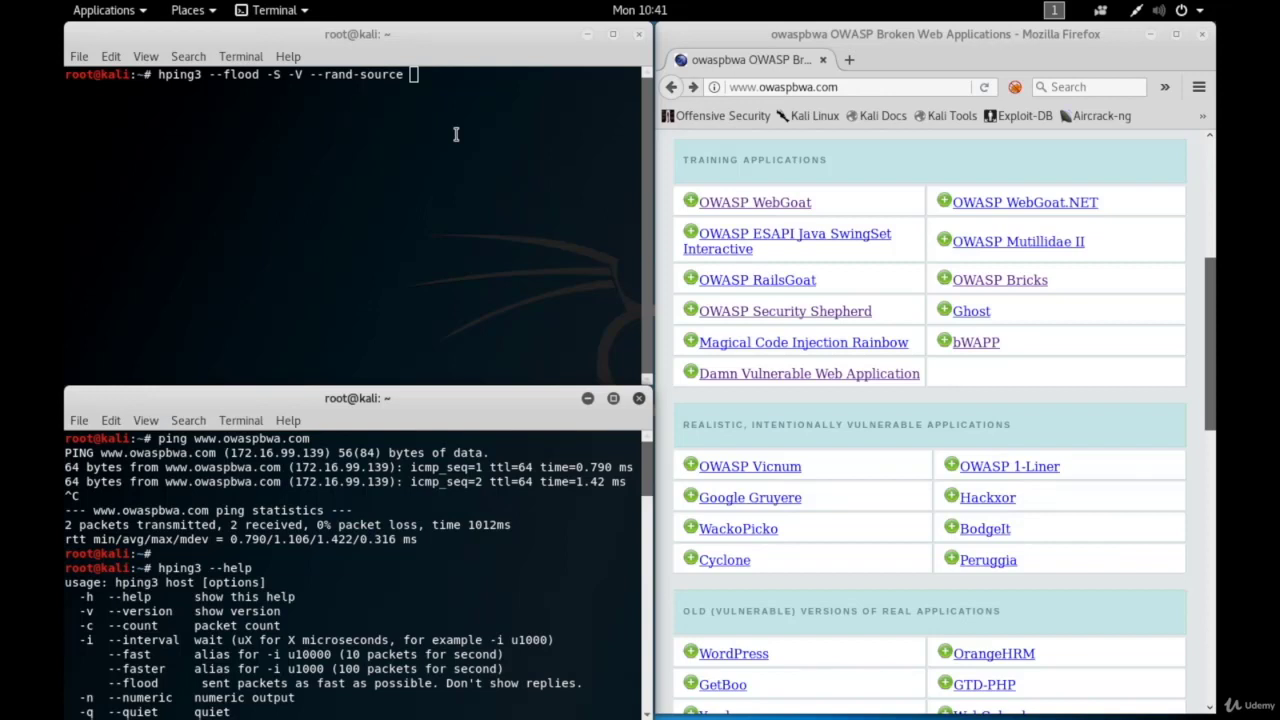
text(ww)
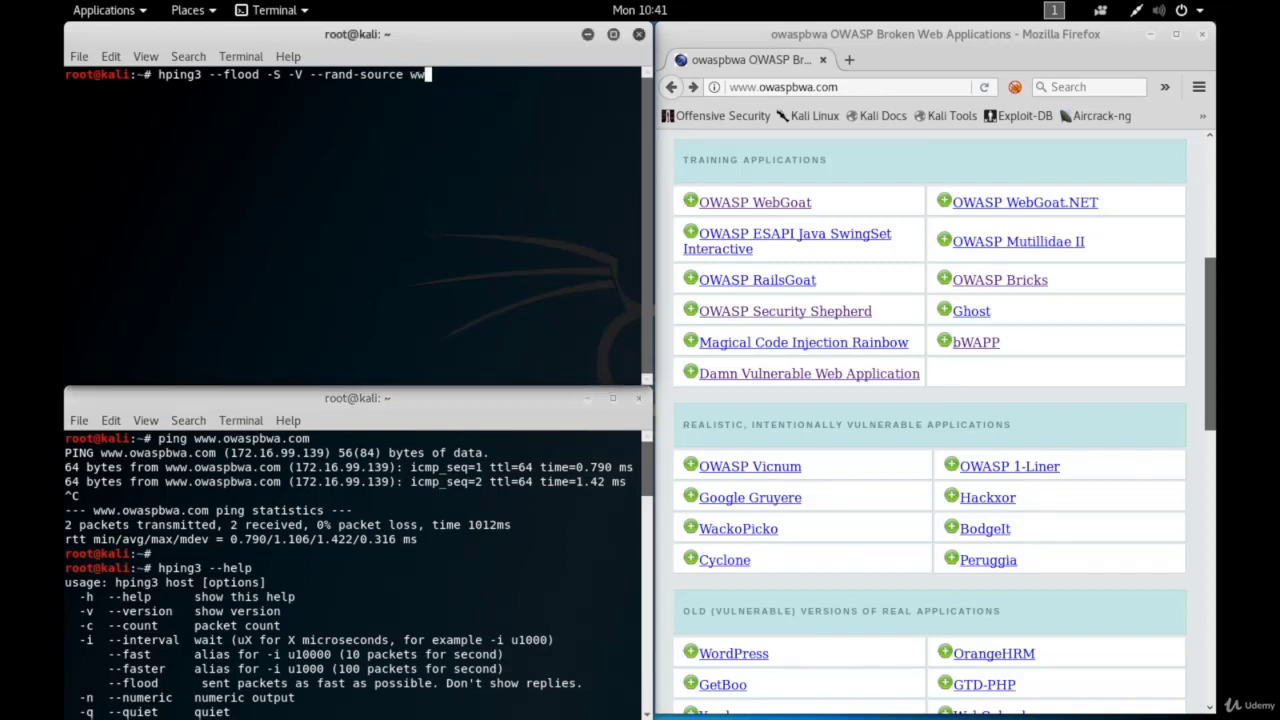
text(ww.owaspbwa.)
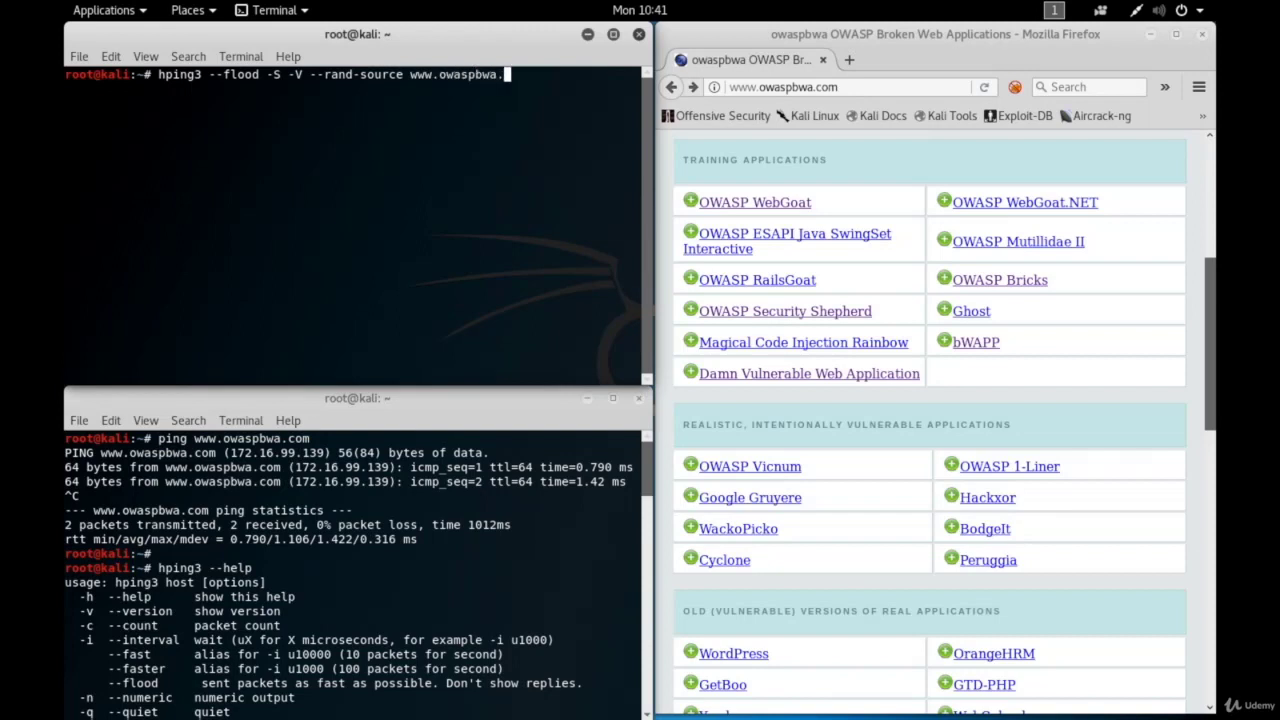
text(com)
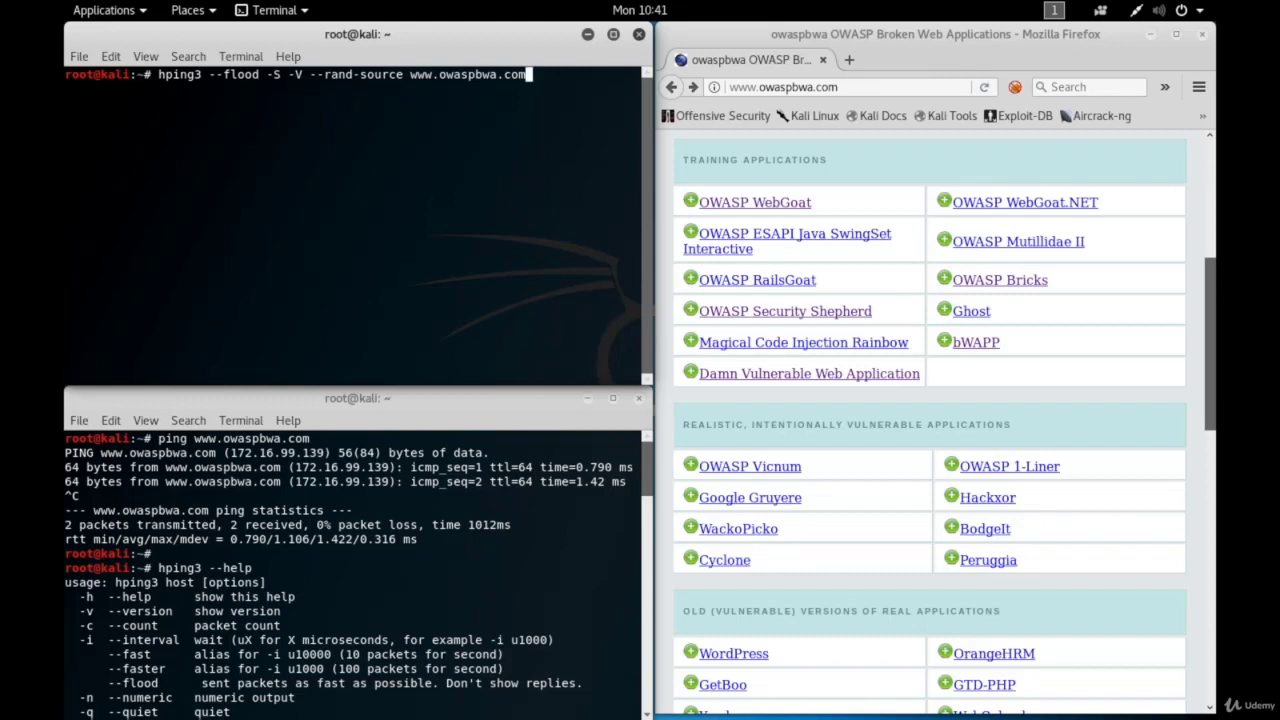
Step: Launch the SYN flood and open the OWASP WebGoat link, which stalls connecting
key(Return)
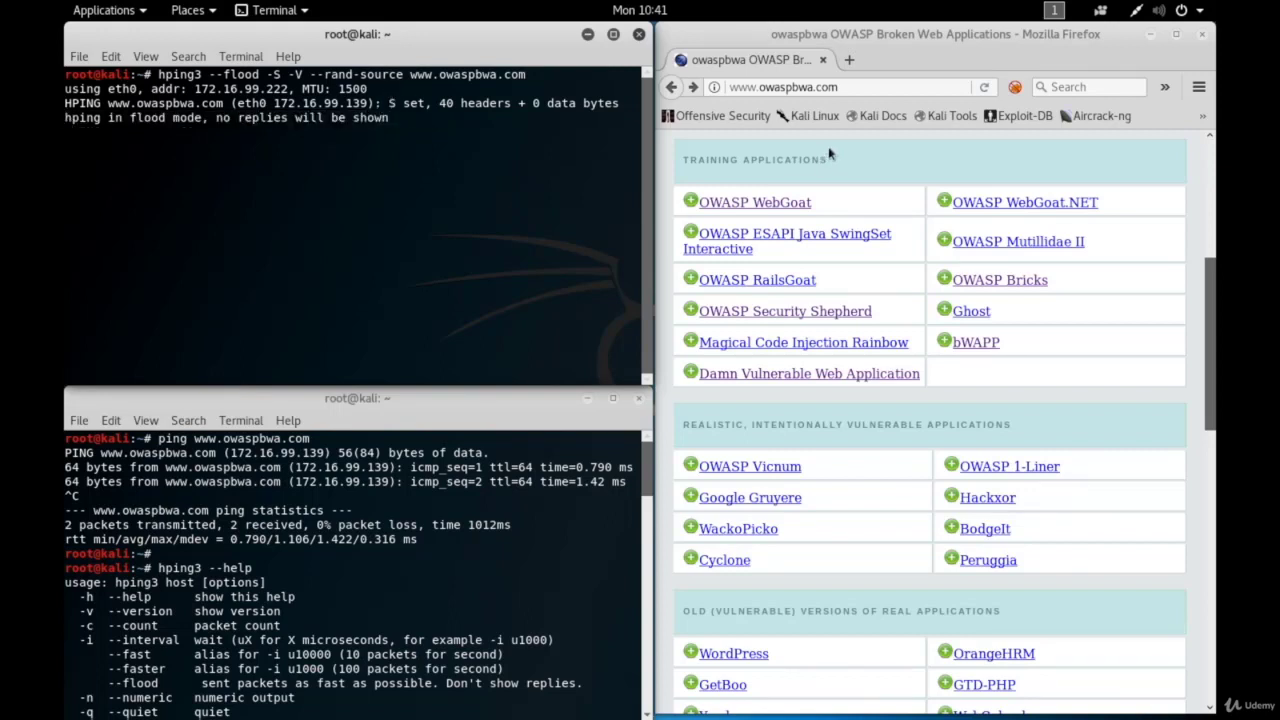
click(754, 201)
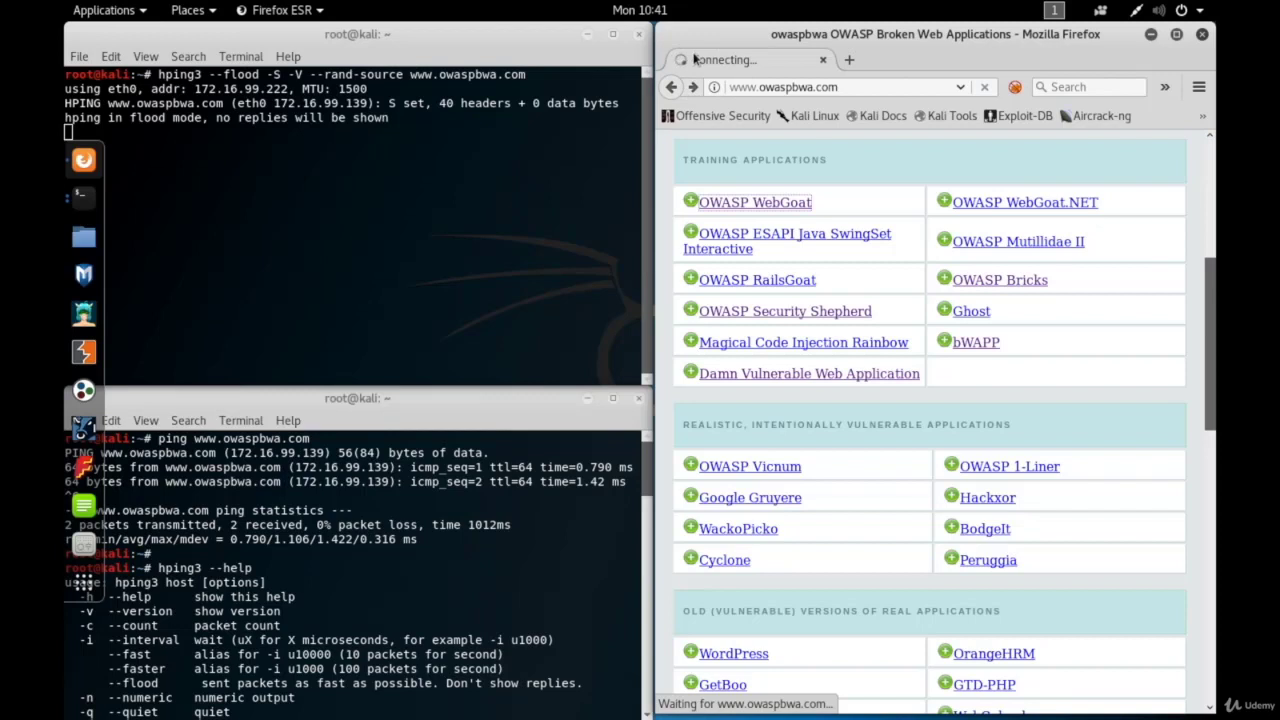
mouse_move(755, 202)
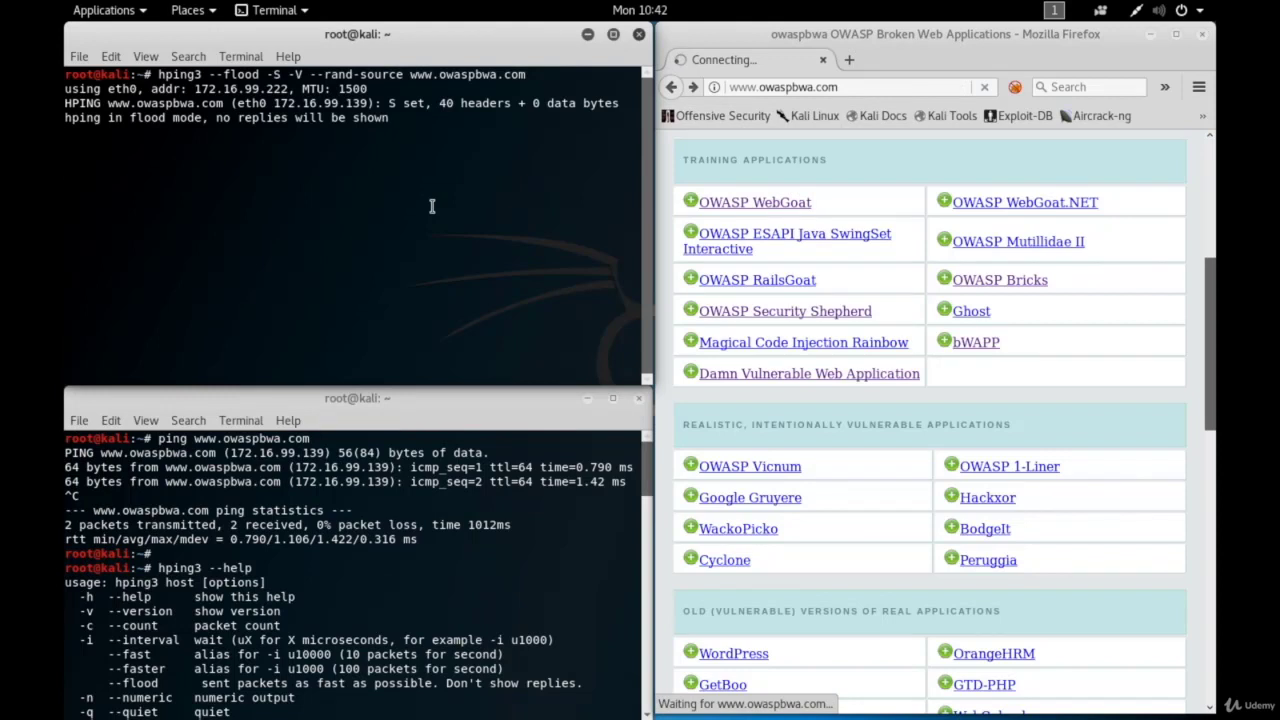
Step: Stop the flood after 1005846 packets with 100% loss, retry WebGoat, show applications
key(ctrl+c)
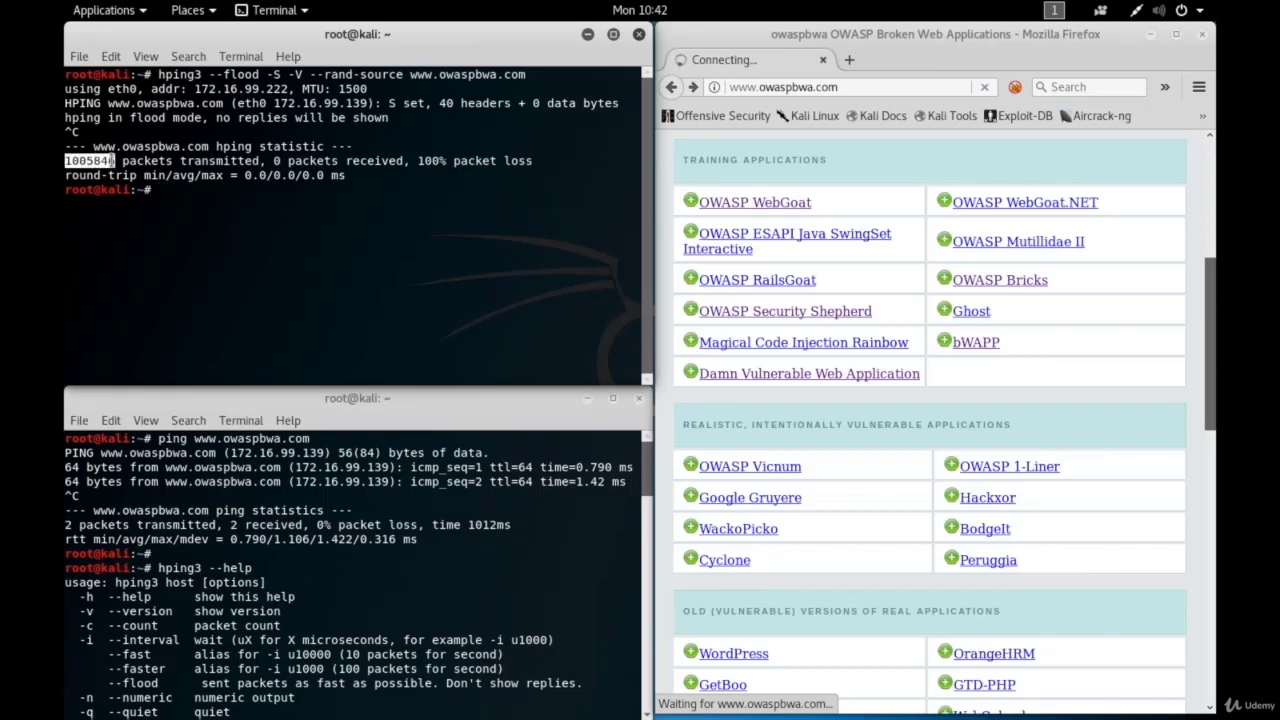
click(754, 202)
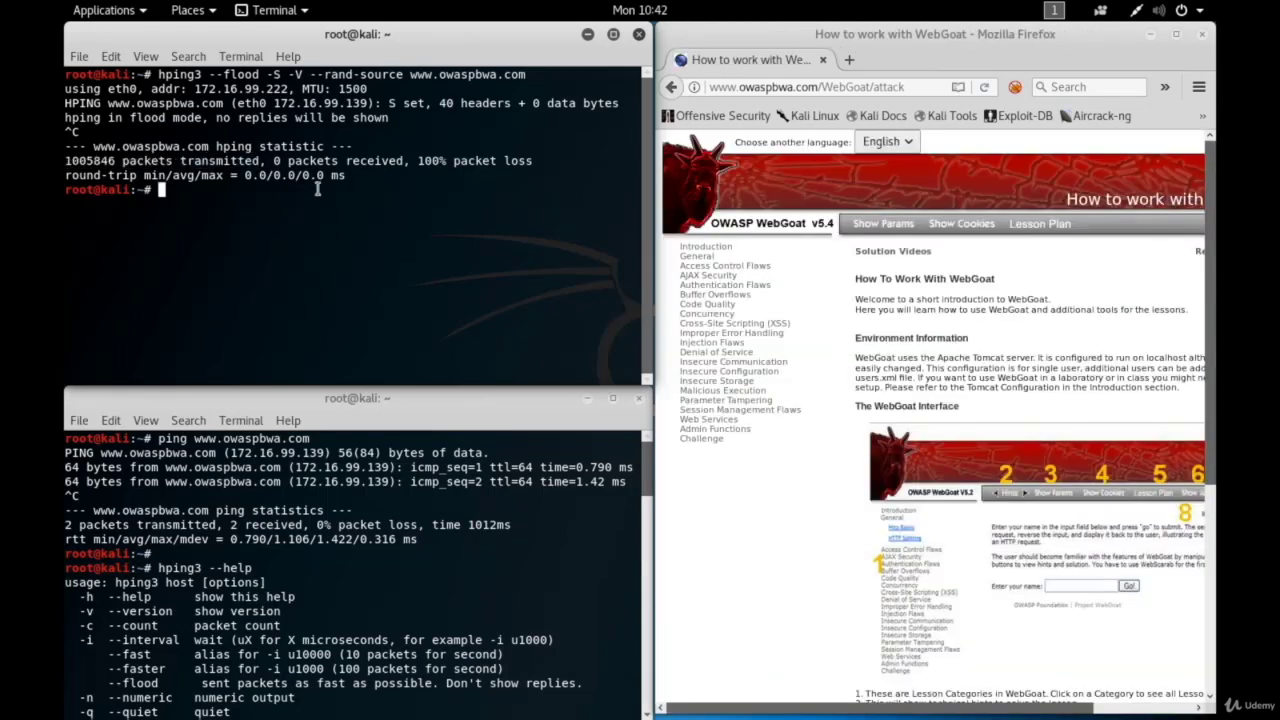
double_click(338, 160)
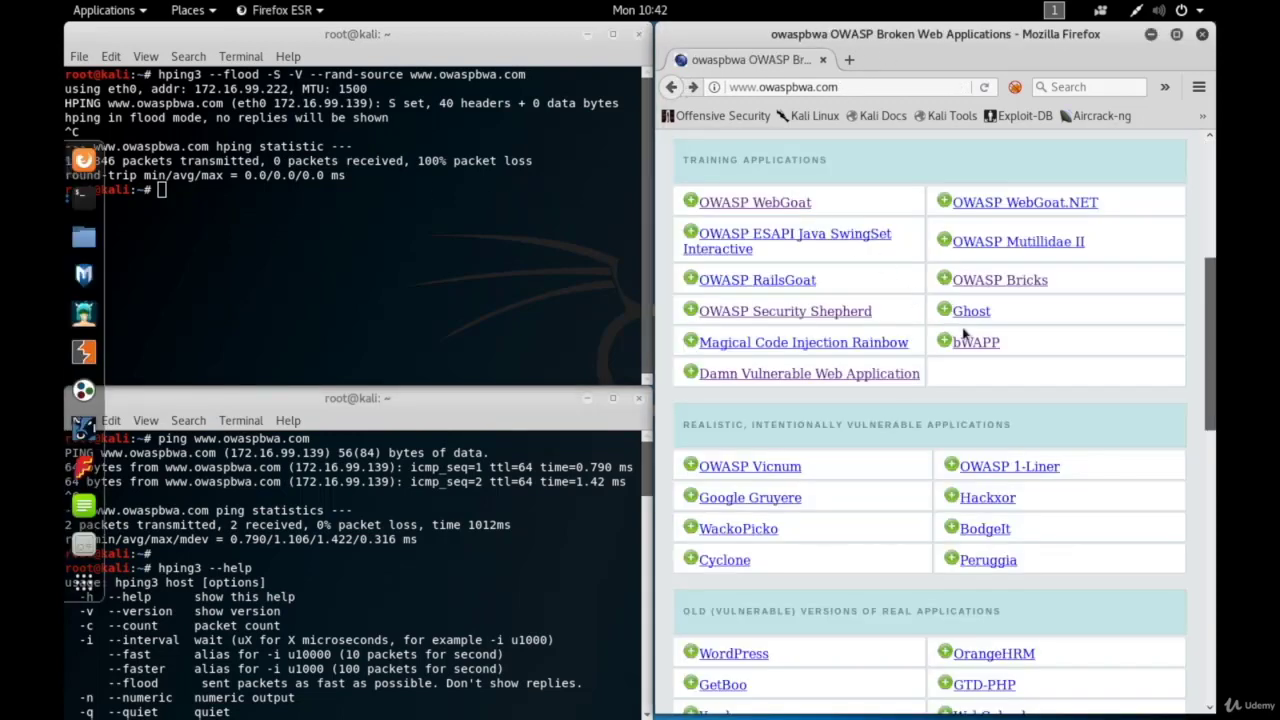
mouse_move(800, 255)
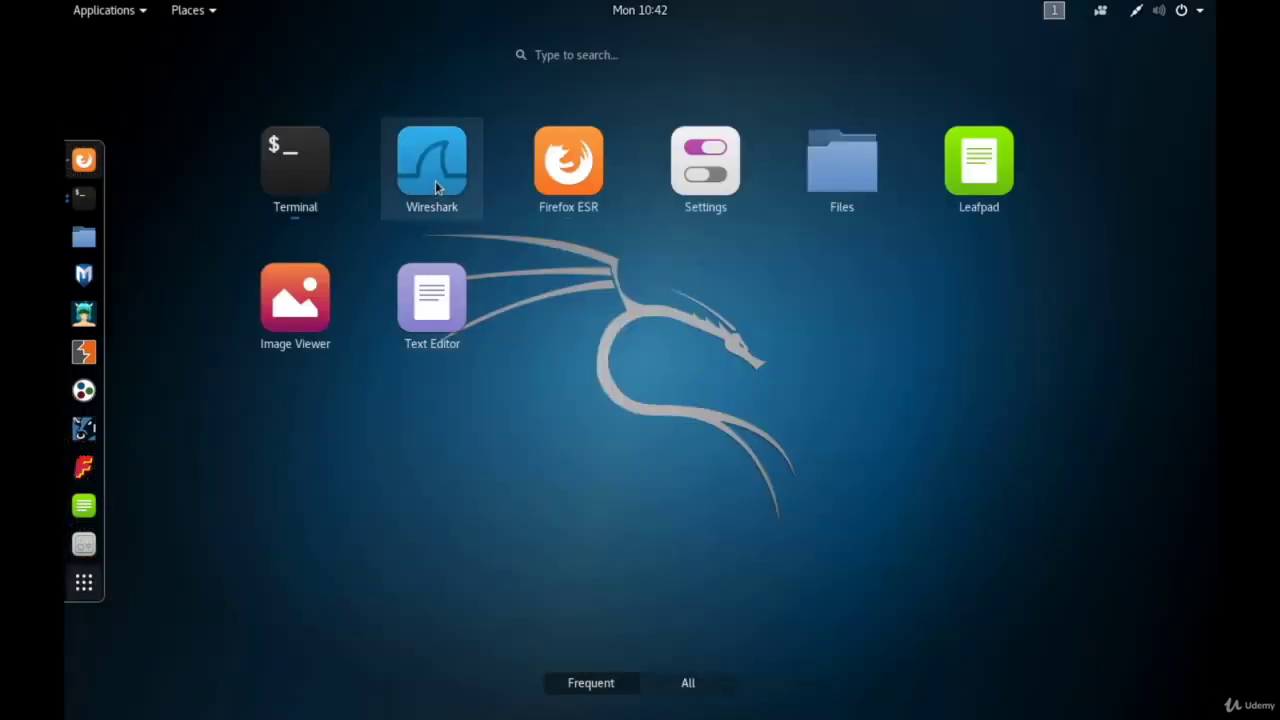
Step: Launch Wireshark and start a live capture on eth0
click(431, 160)
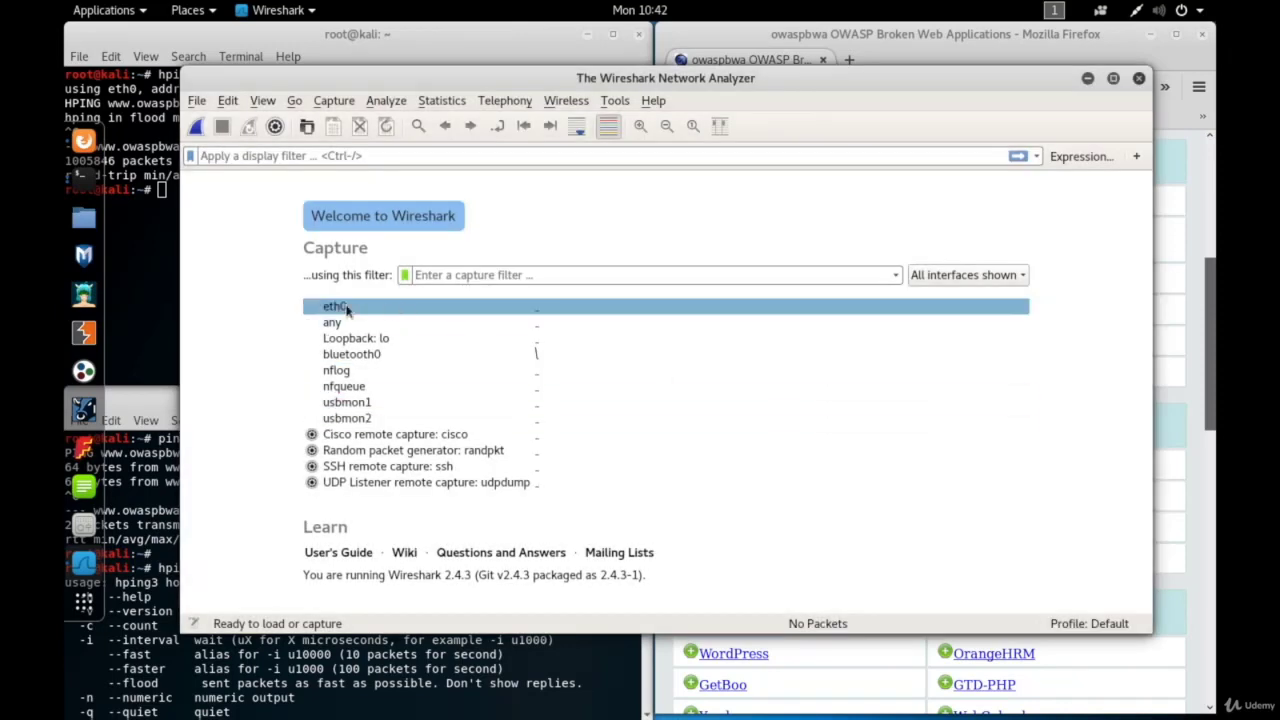
double_click(335, 306)
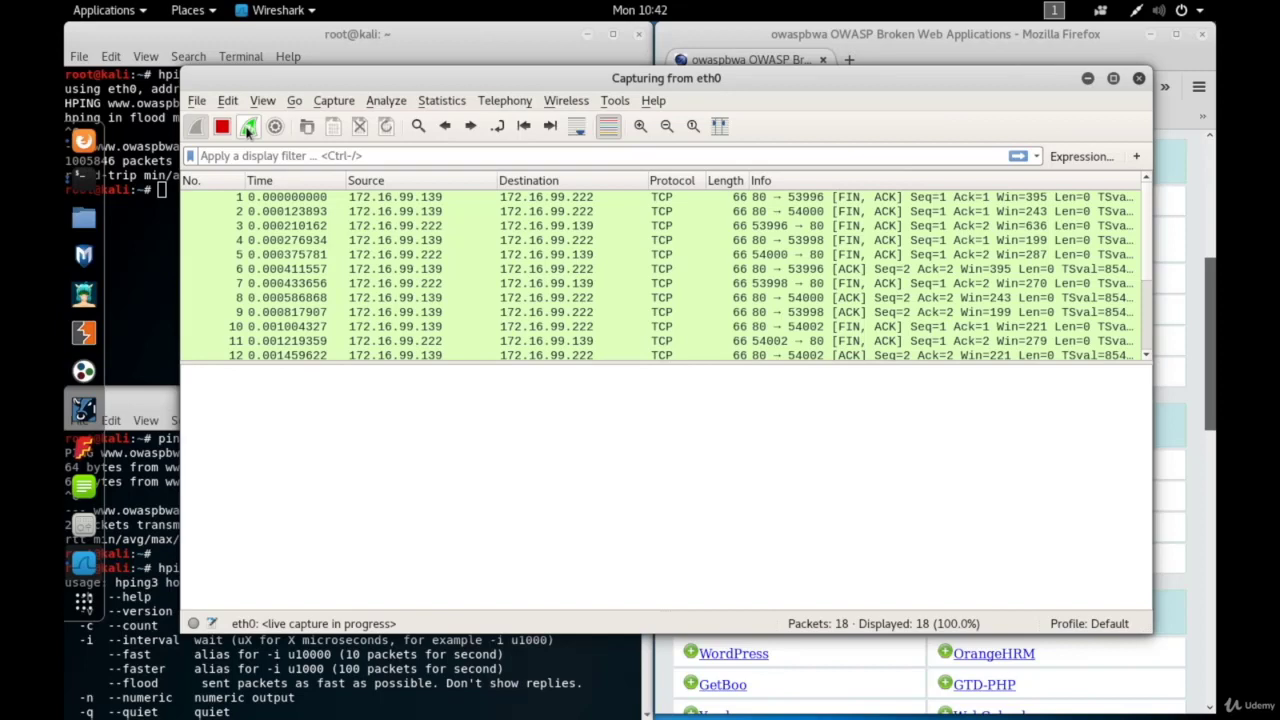
Step: Restart the eth0 capture and enable auto-scroll to follow the incoming SYN flood packets
click(249, 125)
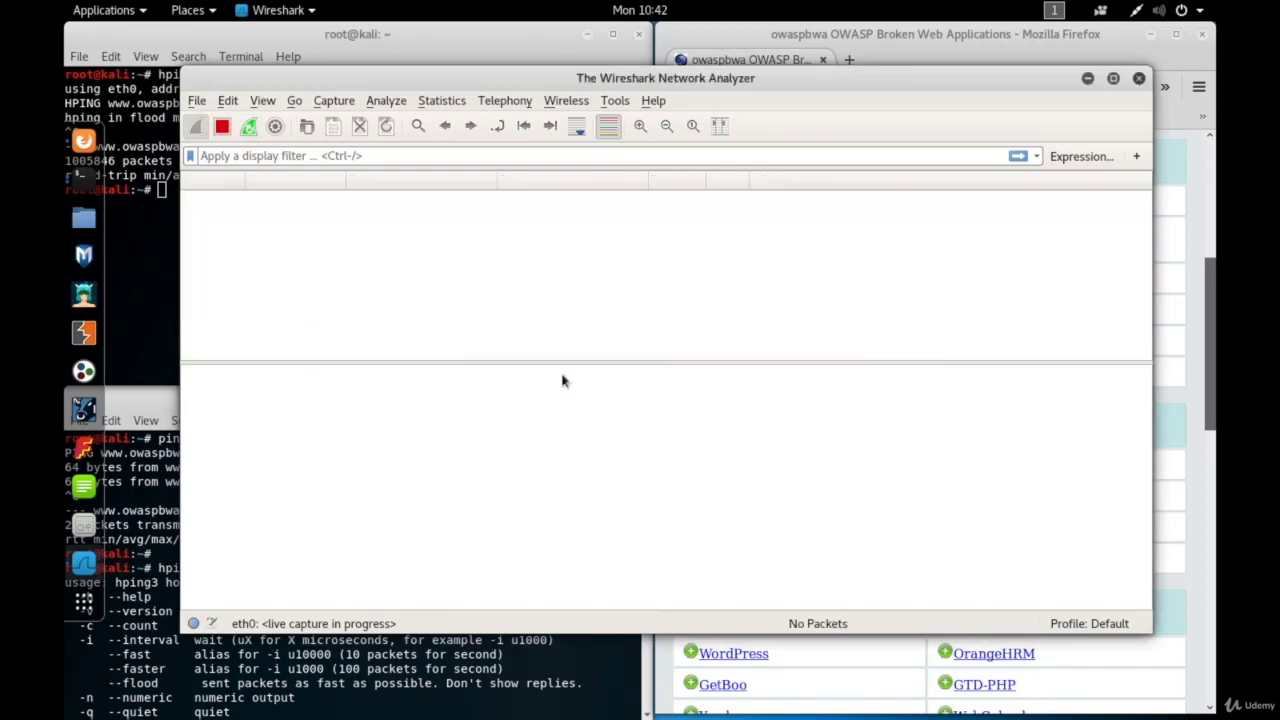
click(350, 34)
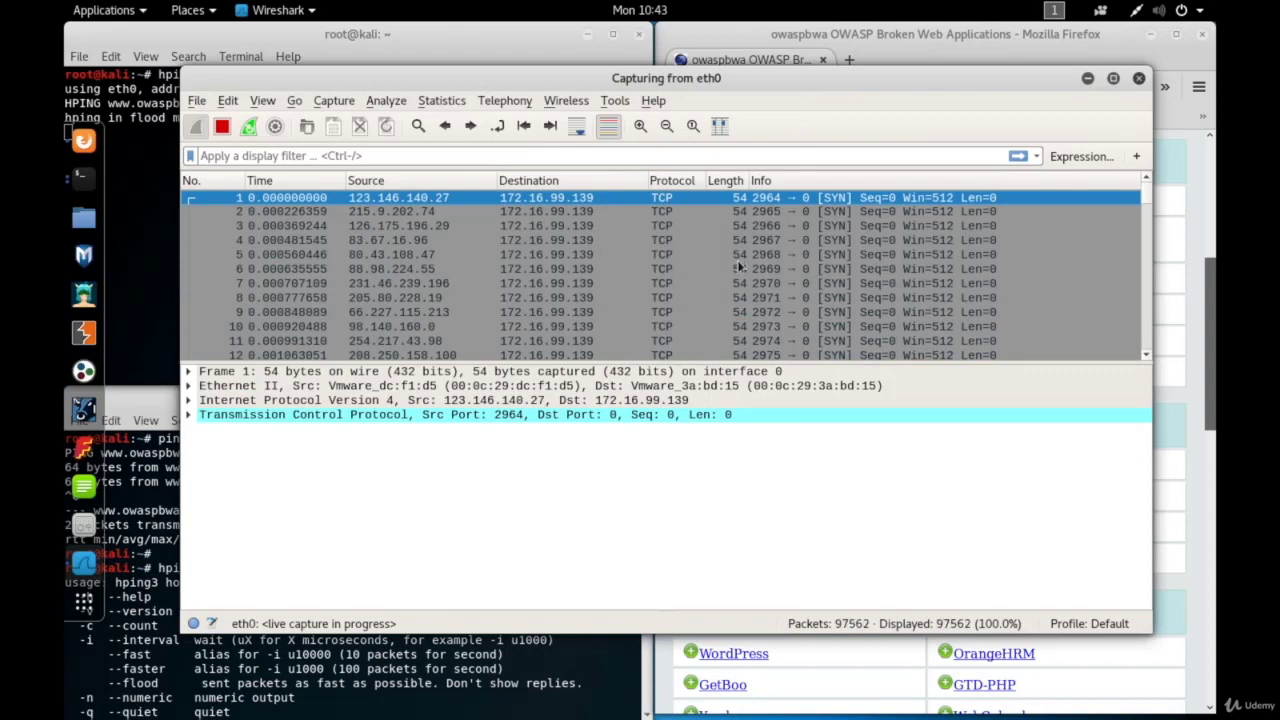
mouse_move(556, 131)
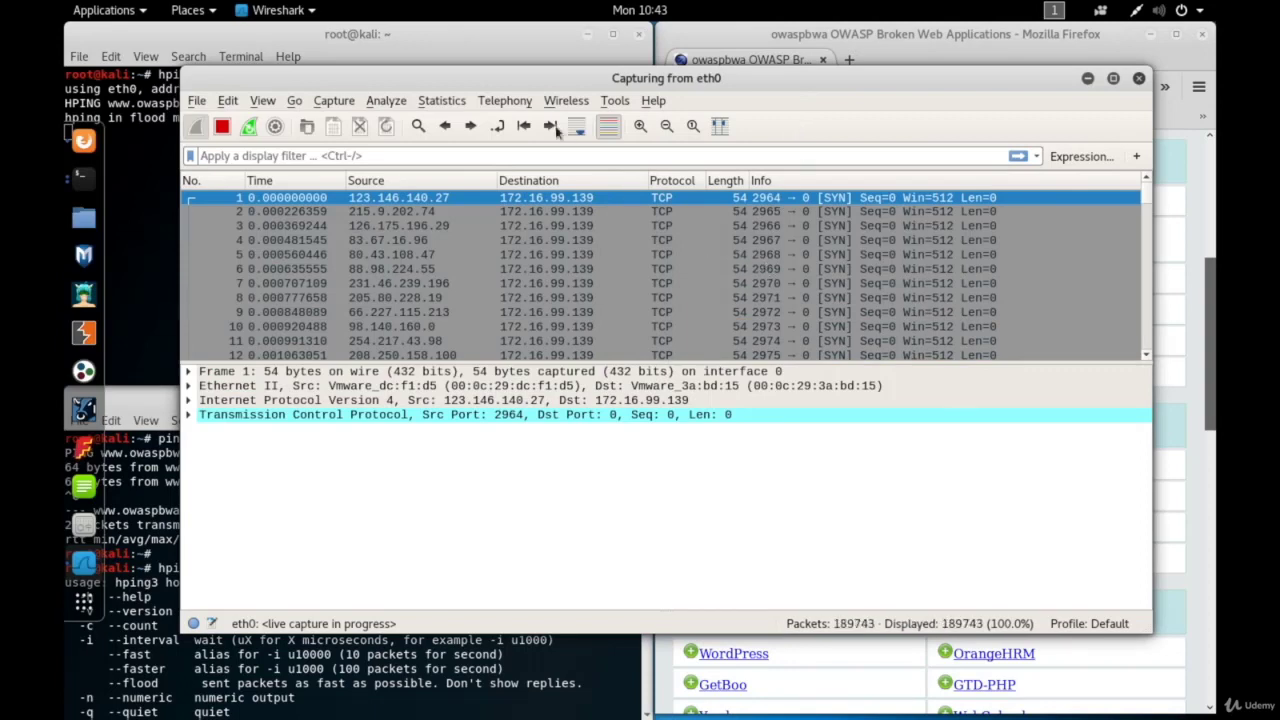
click(575, 126)
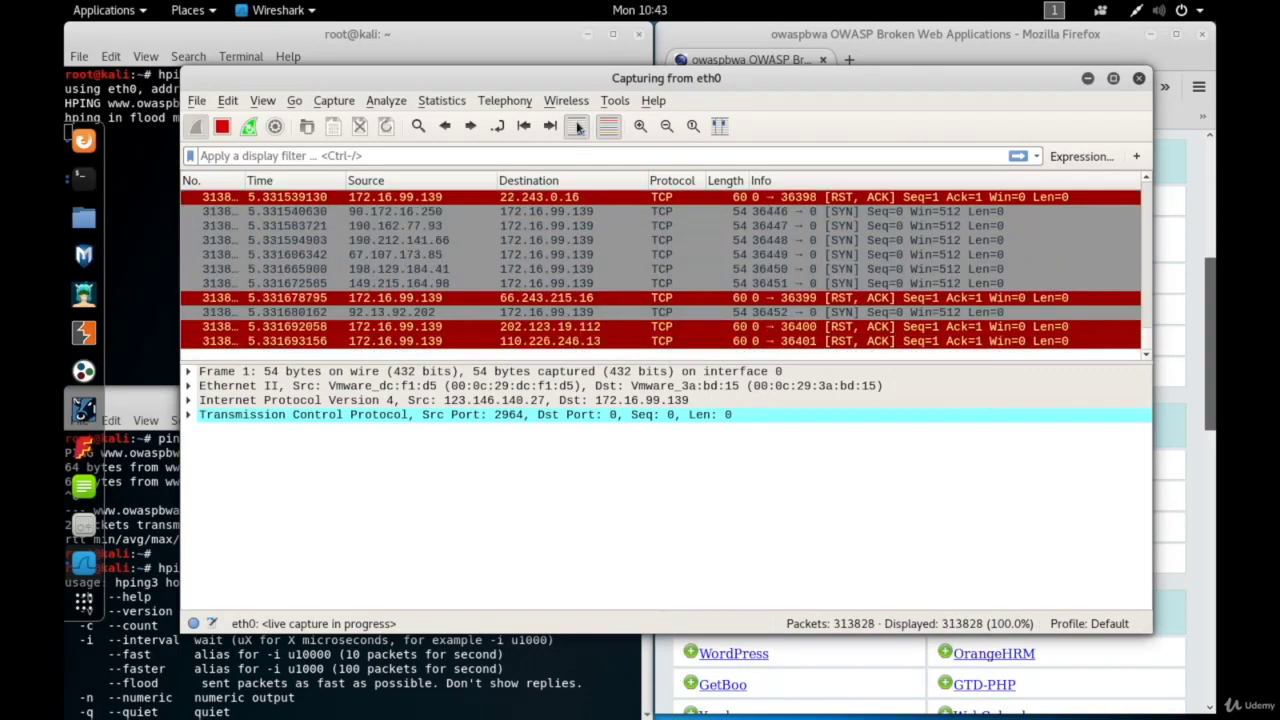